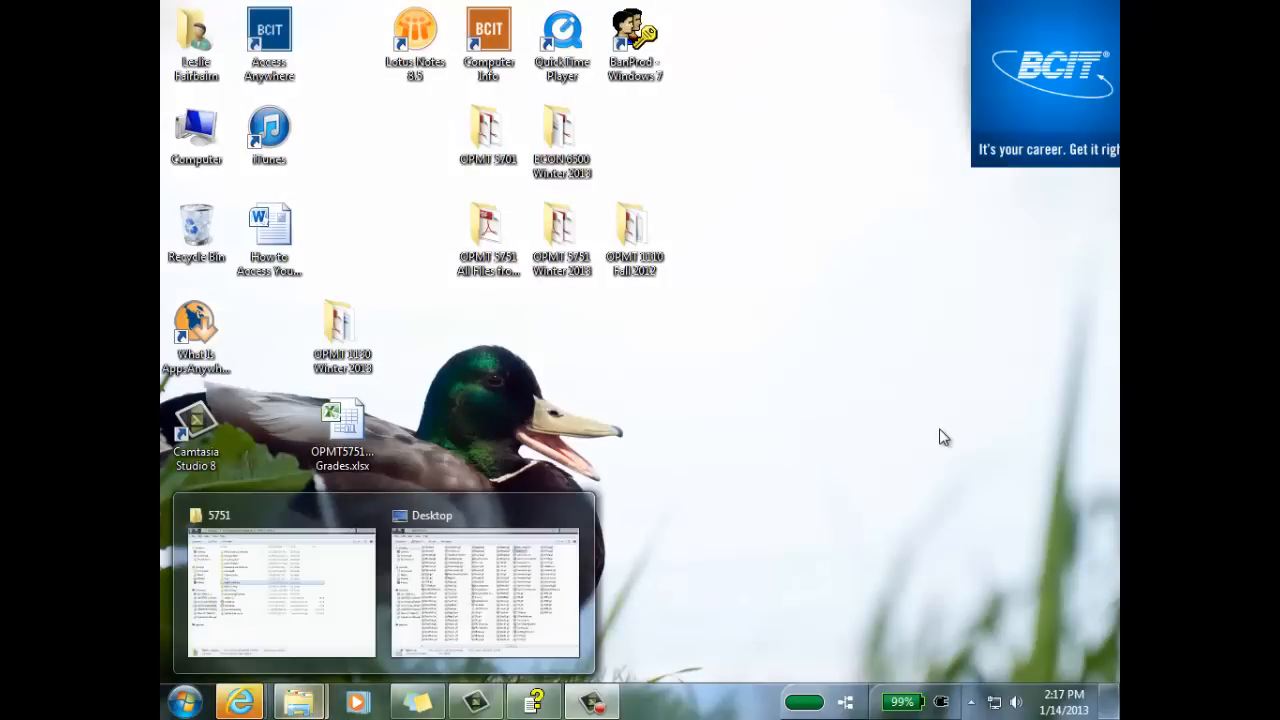
mouse_move(944, 436)
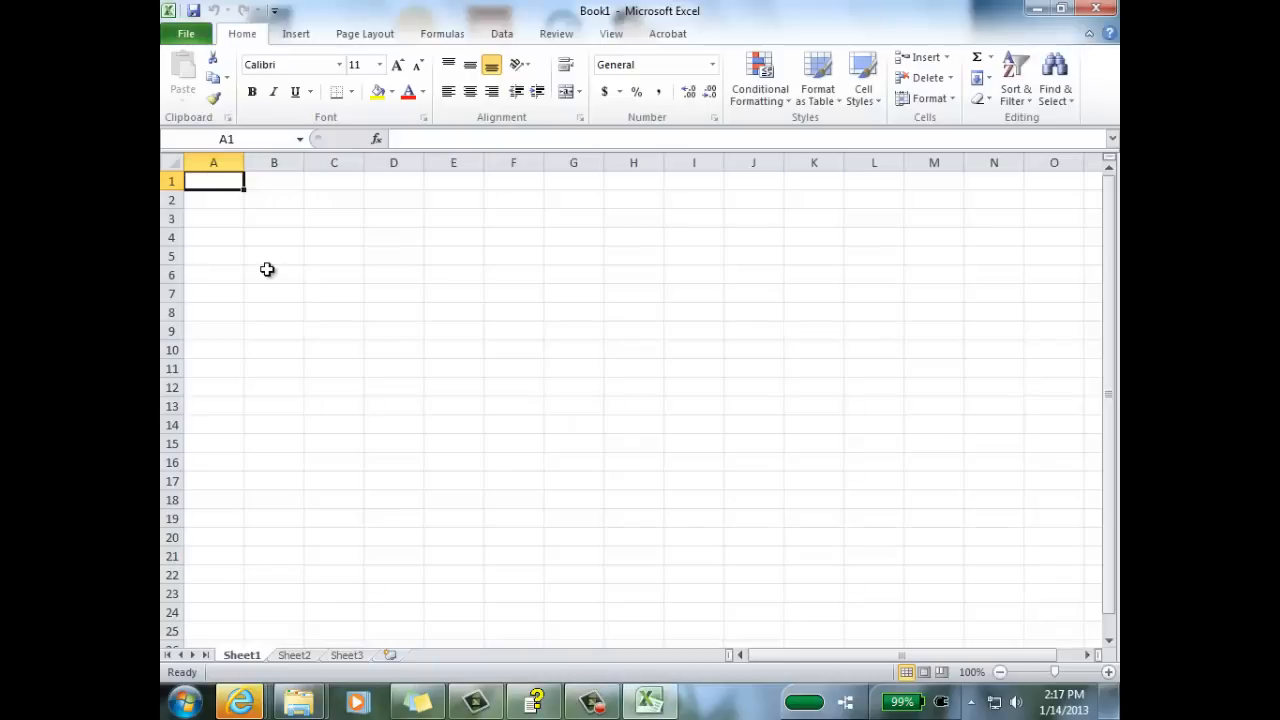
Browse the Insert, Review and Acrobat ribbon tabs of the blank workbook to check for add-in commands.
click(296, 32)
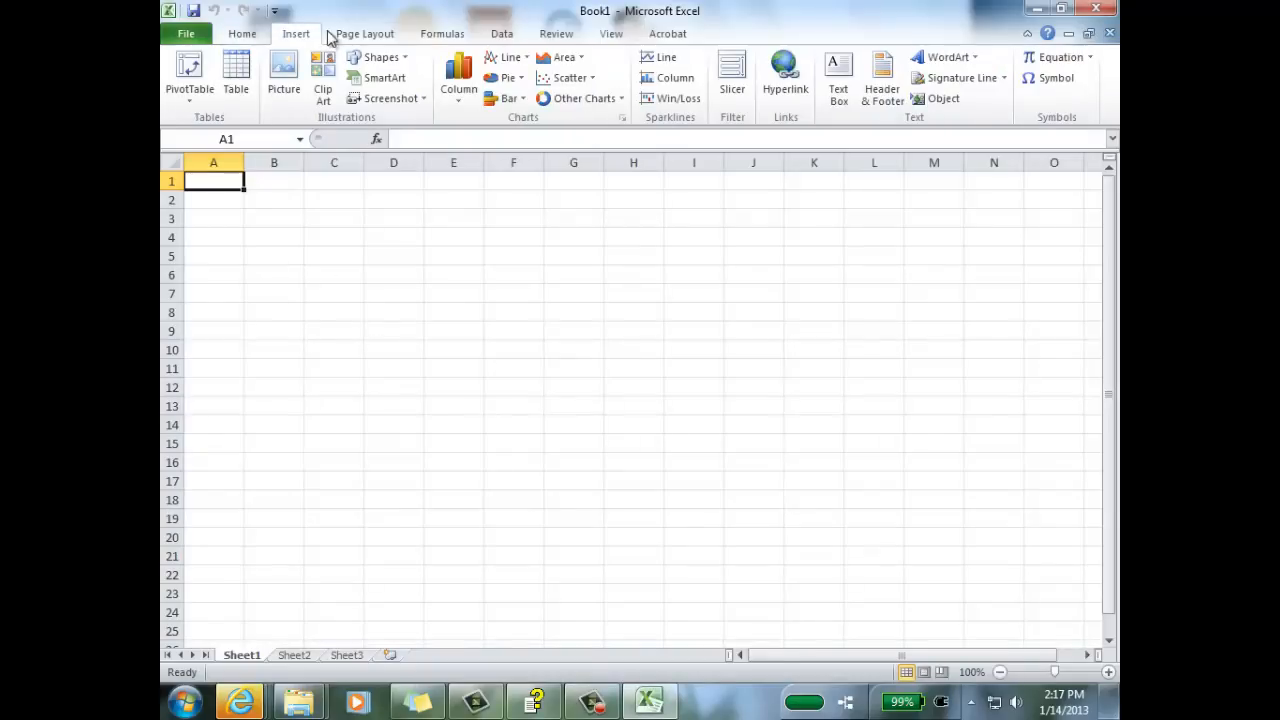
click(556, 32)
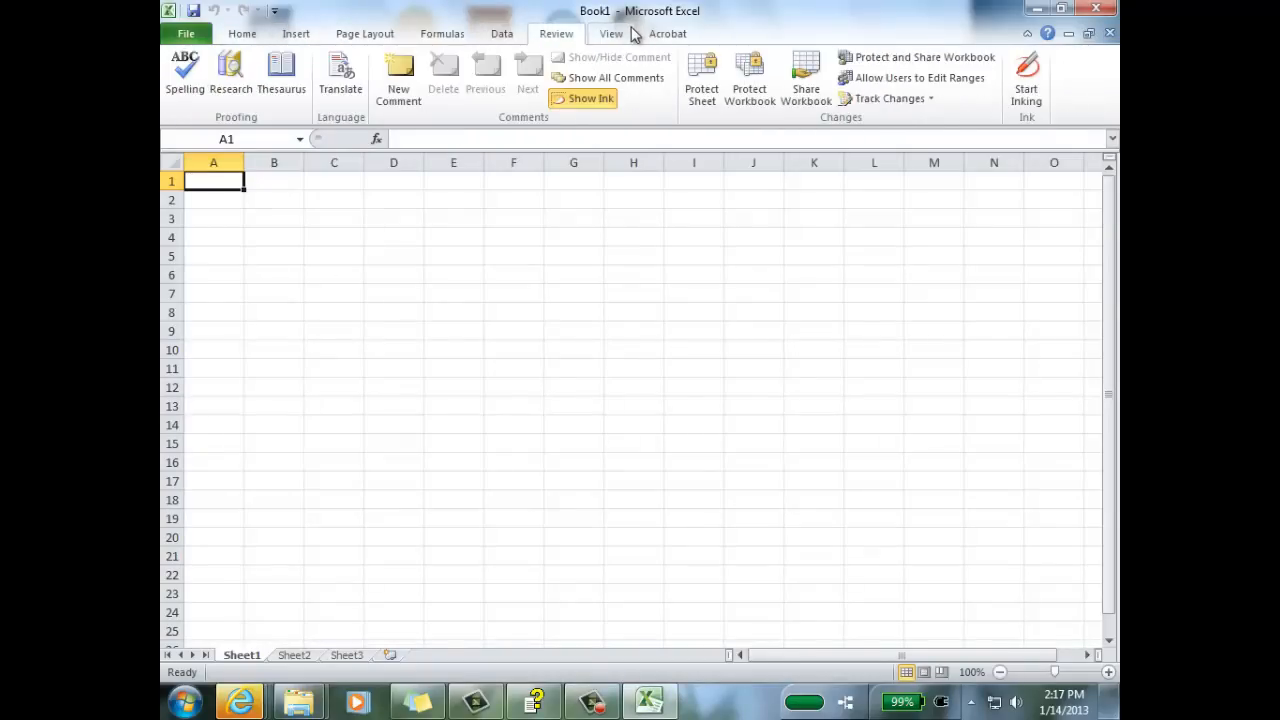
click(680, 32)
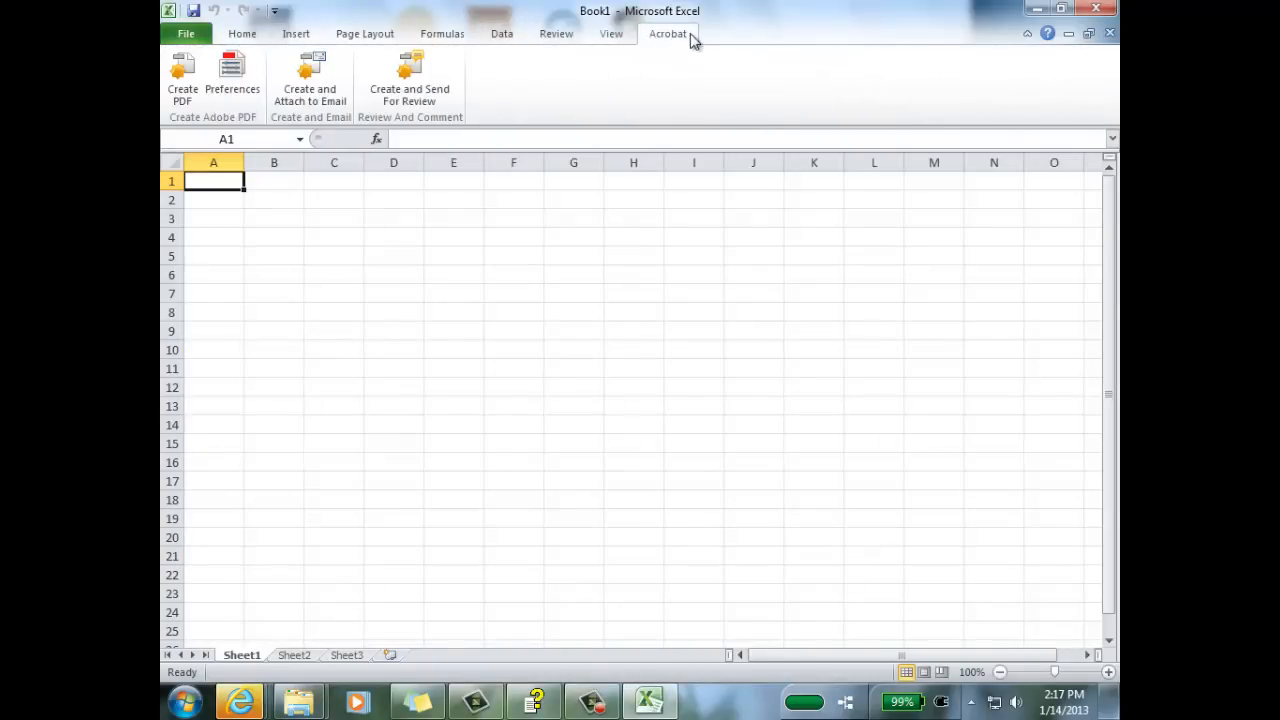
mouse_move(730, 54)
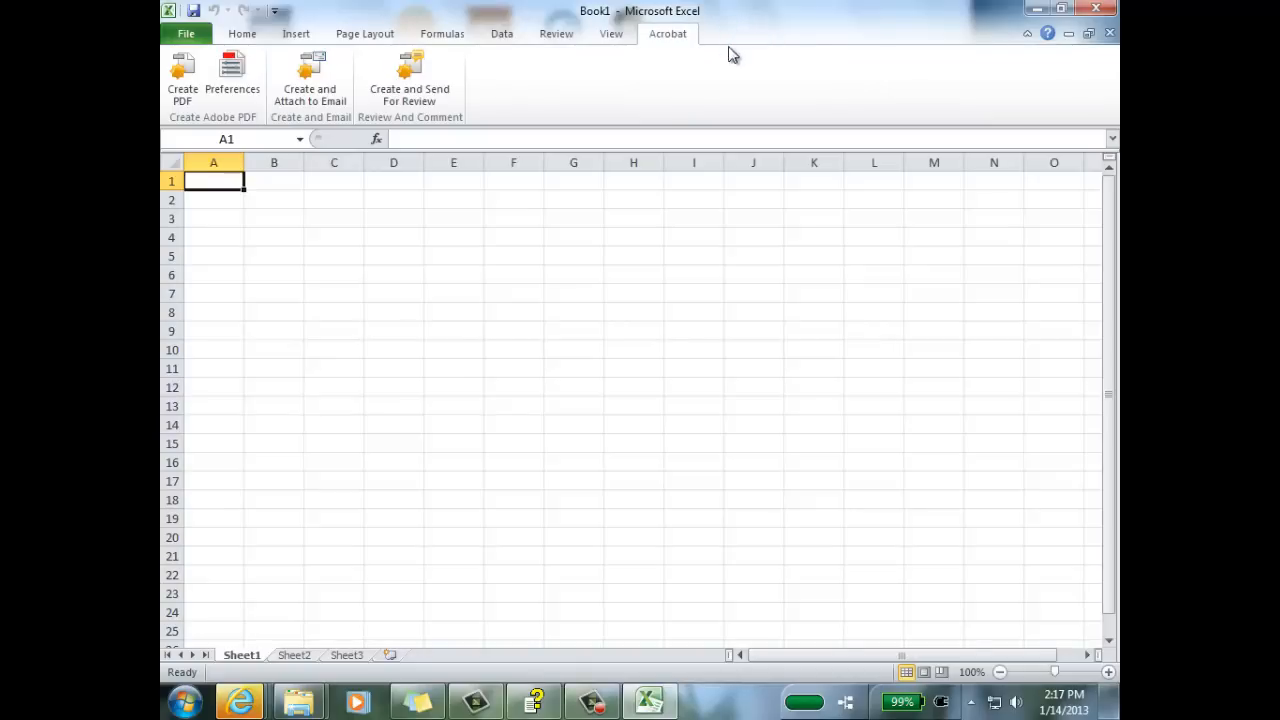
mouse_move(740, 28)
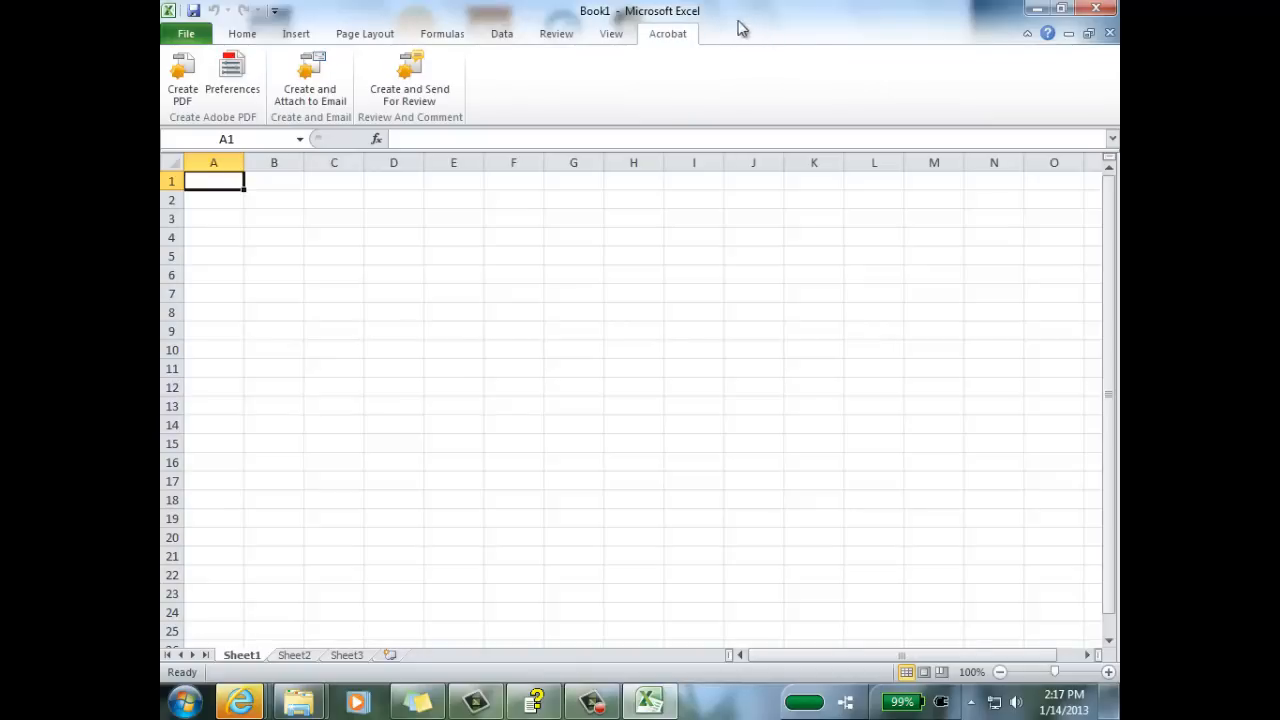
mouse_move(1040, 10)
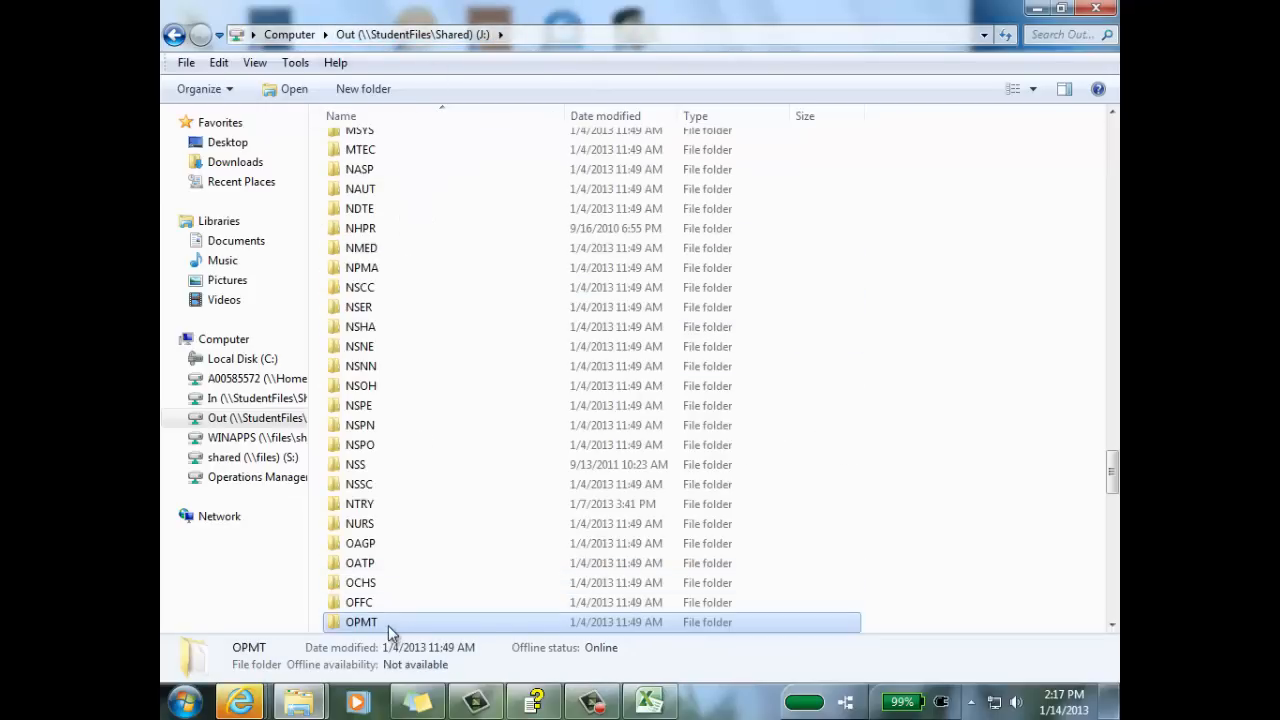
In the shared OPMT 5751 course folder, copy the StatPro Add-ins folder.
double_click(362, 622)
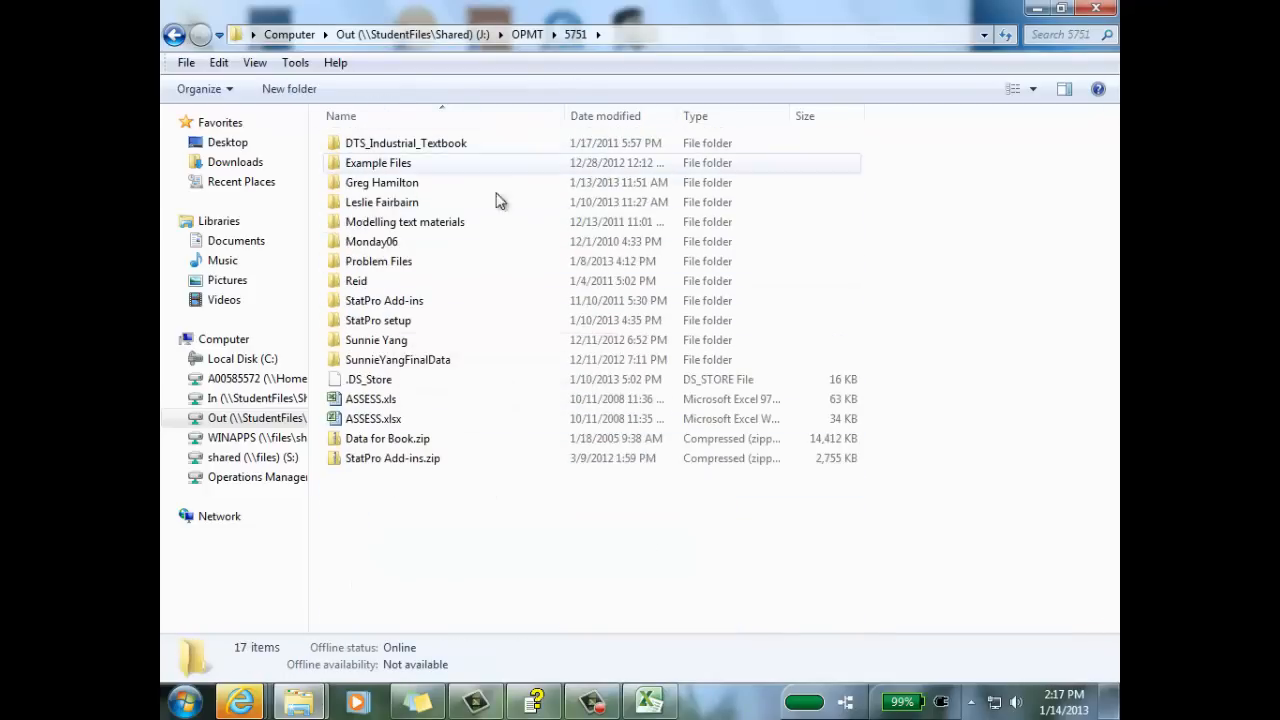
right_click(384, 300)
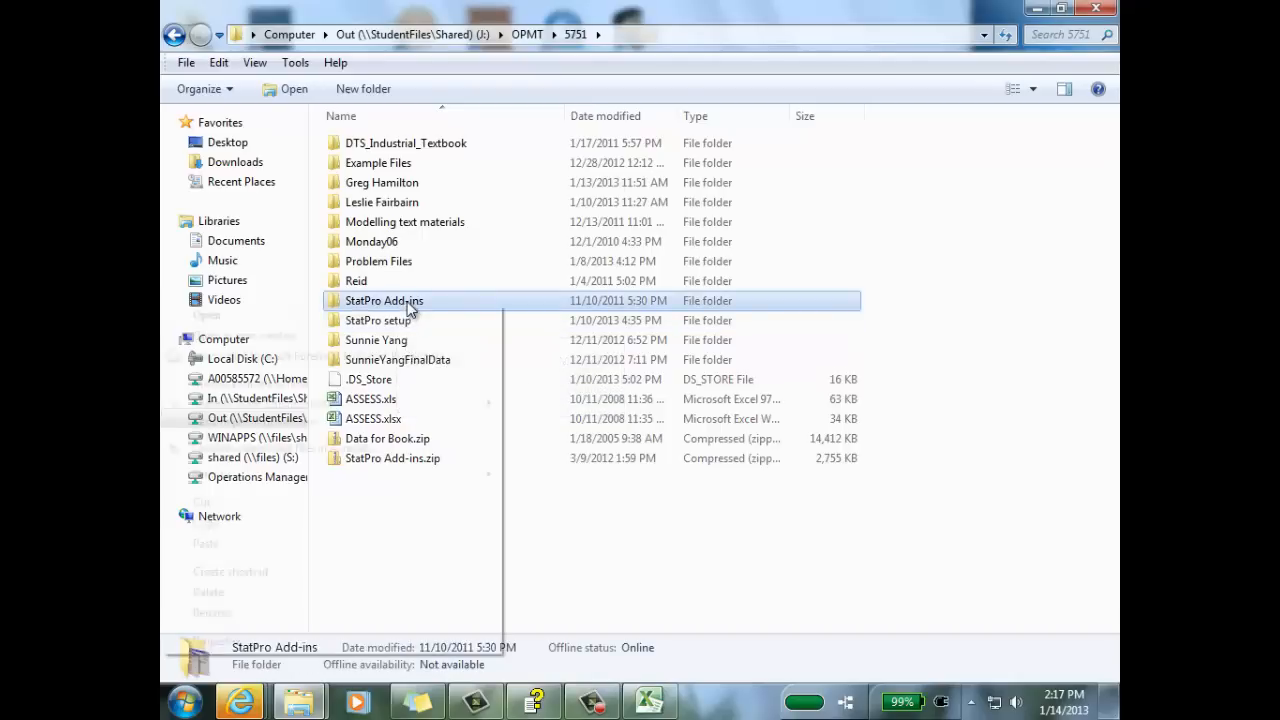
right_click(384, 300)
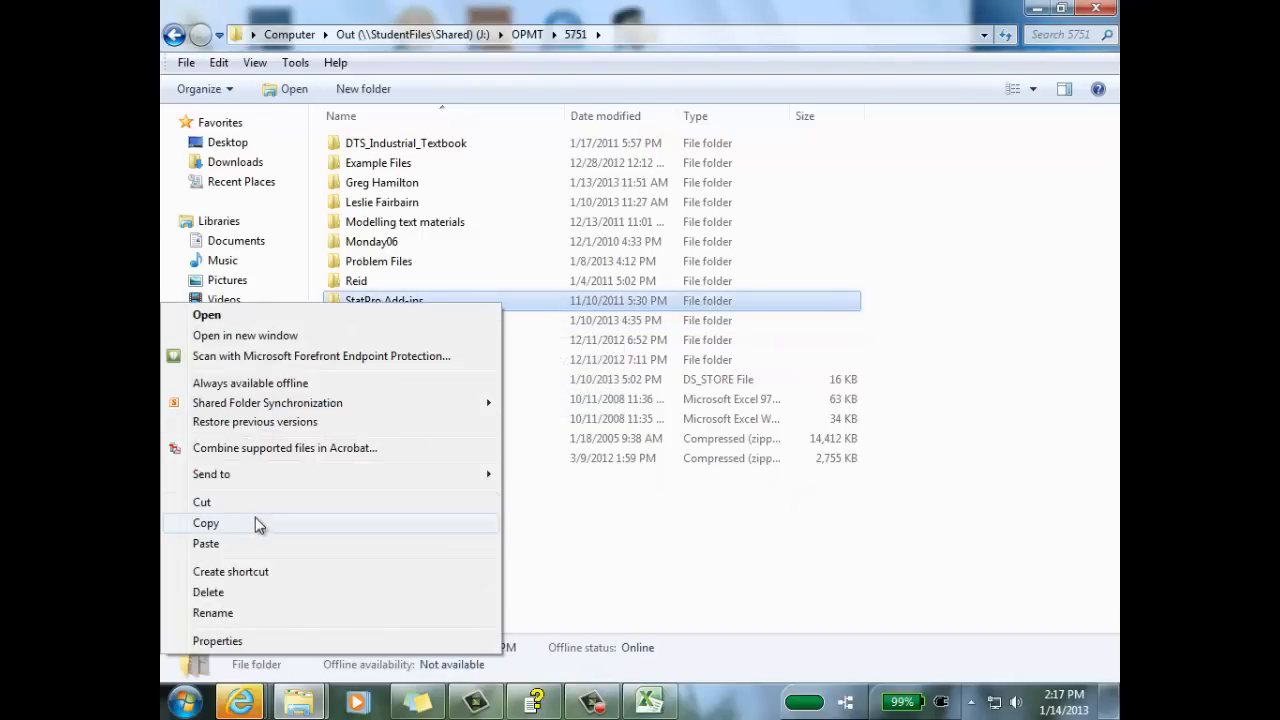
click(204, 524)
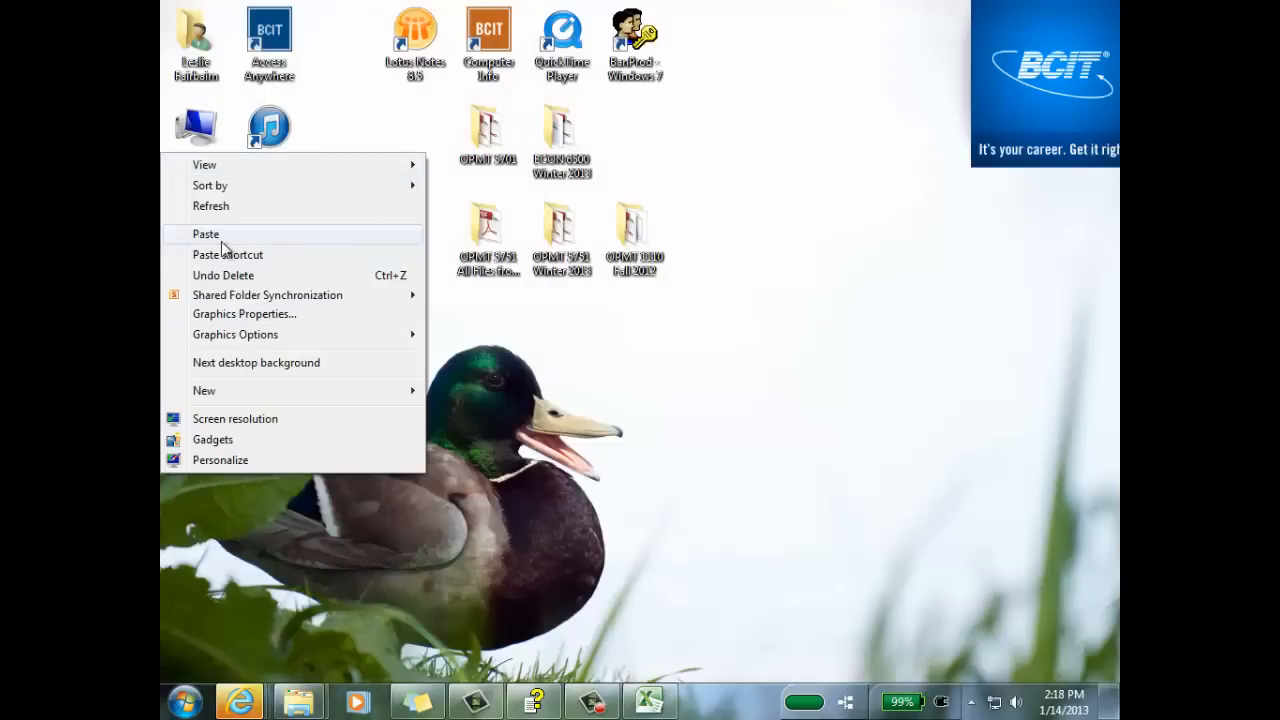
Paste the StatPro Add-ins folder onto the desktop and open it.
click(204, 232)
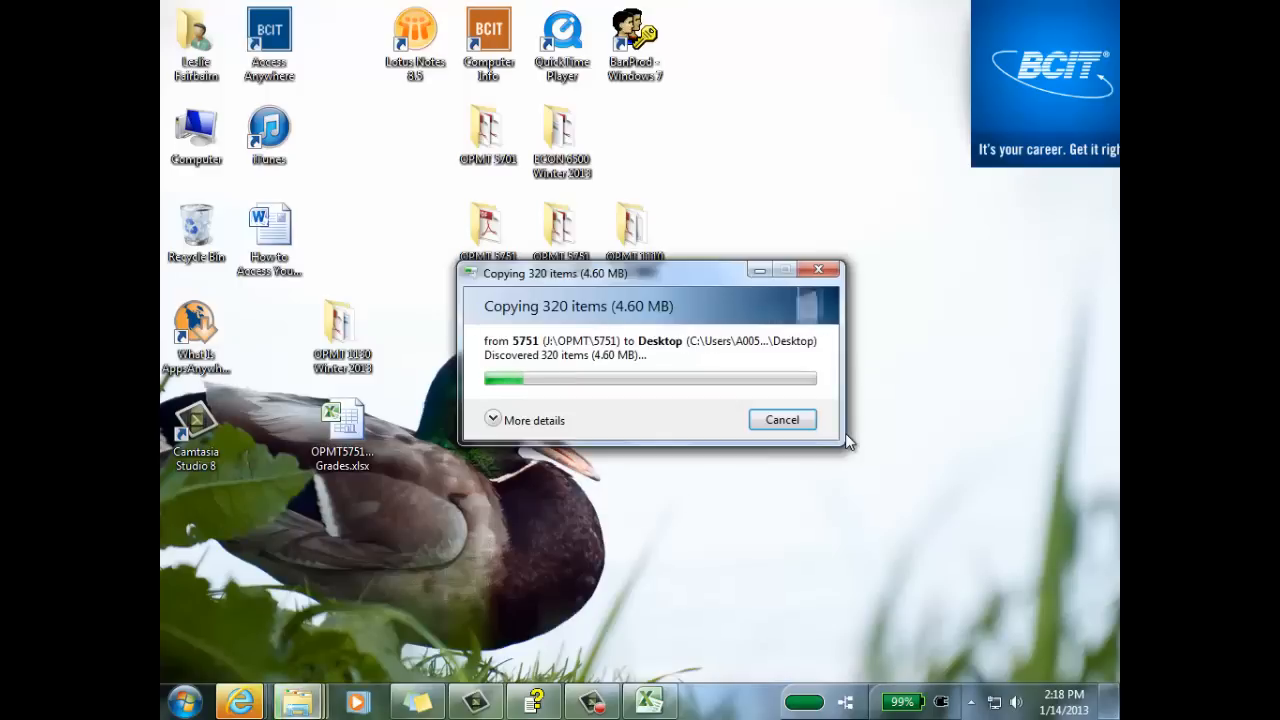
mouse_move(872, 422)
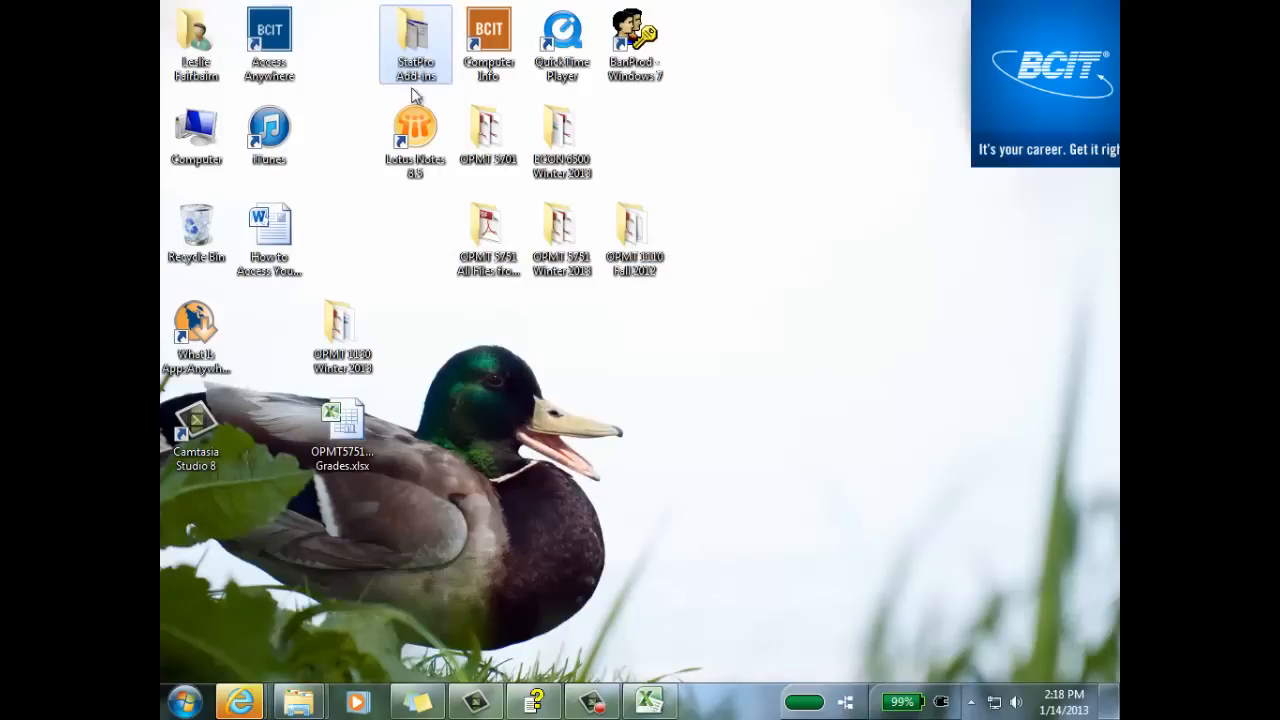
double_click(412, 36)
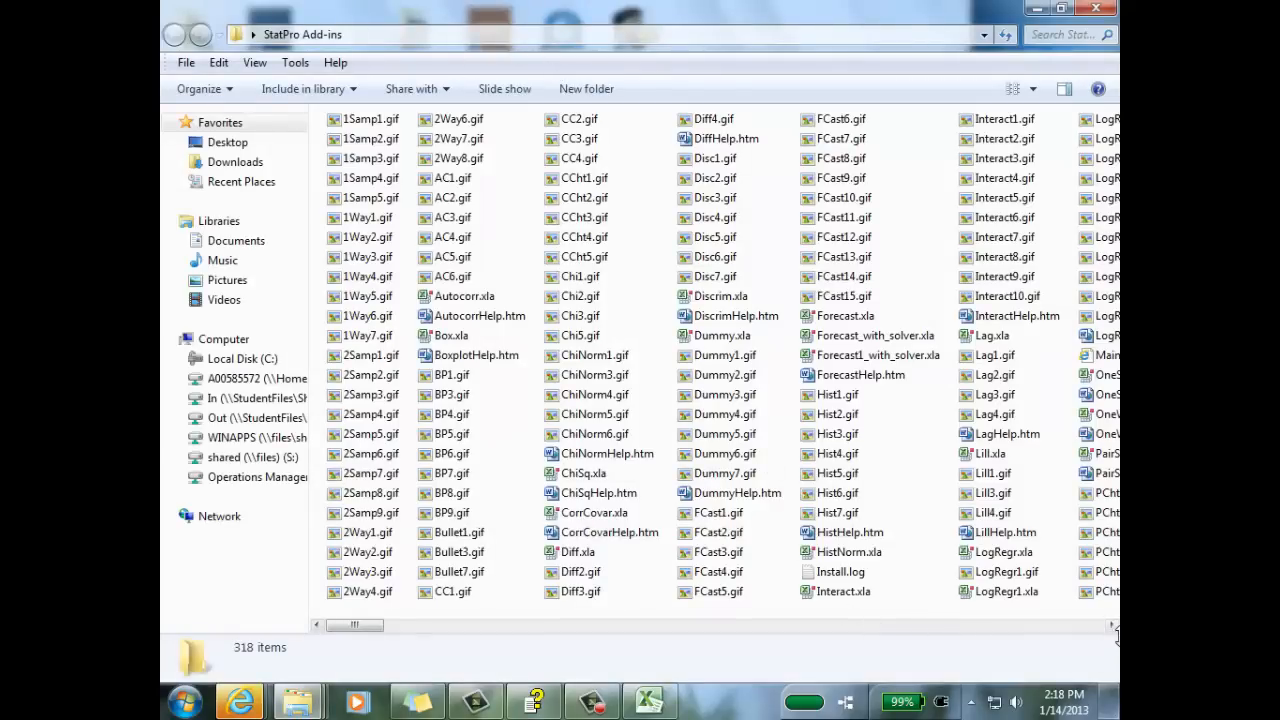
Locate StatPro.xla in the desktop StatPro Add-ins folder and open it in Excel.
scroll(right, 3)
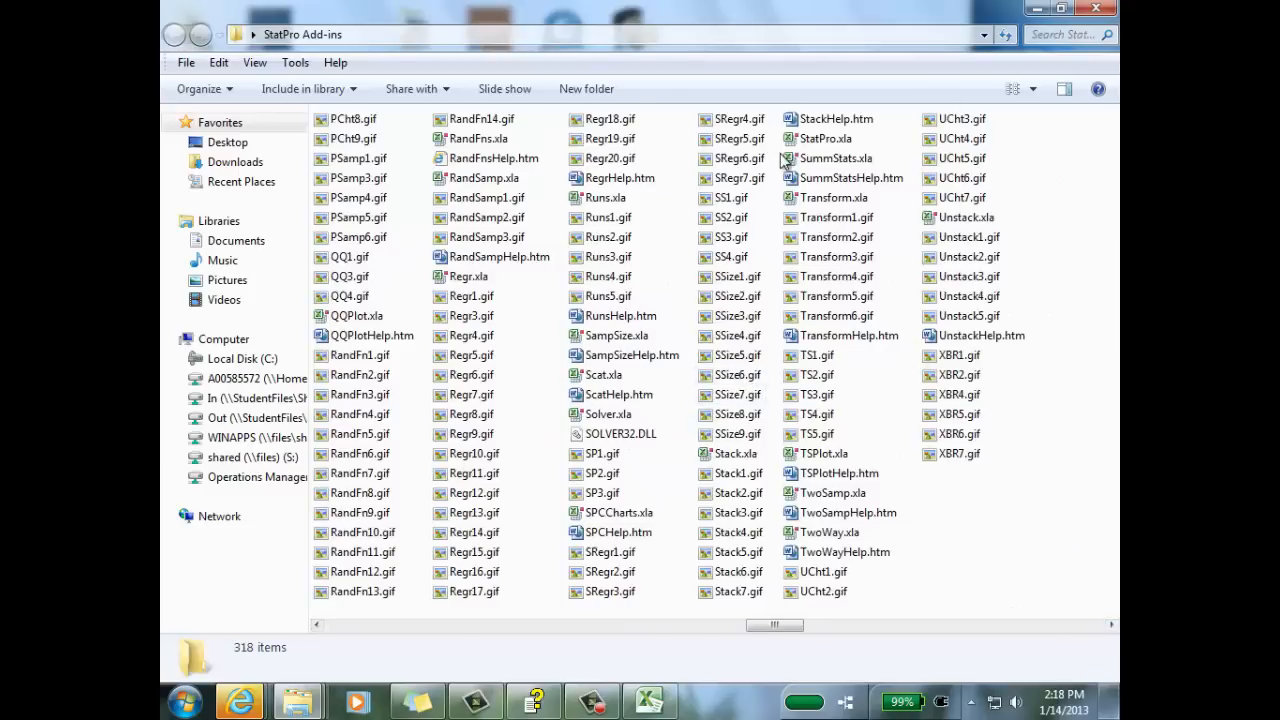
click(826, 138)
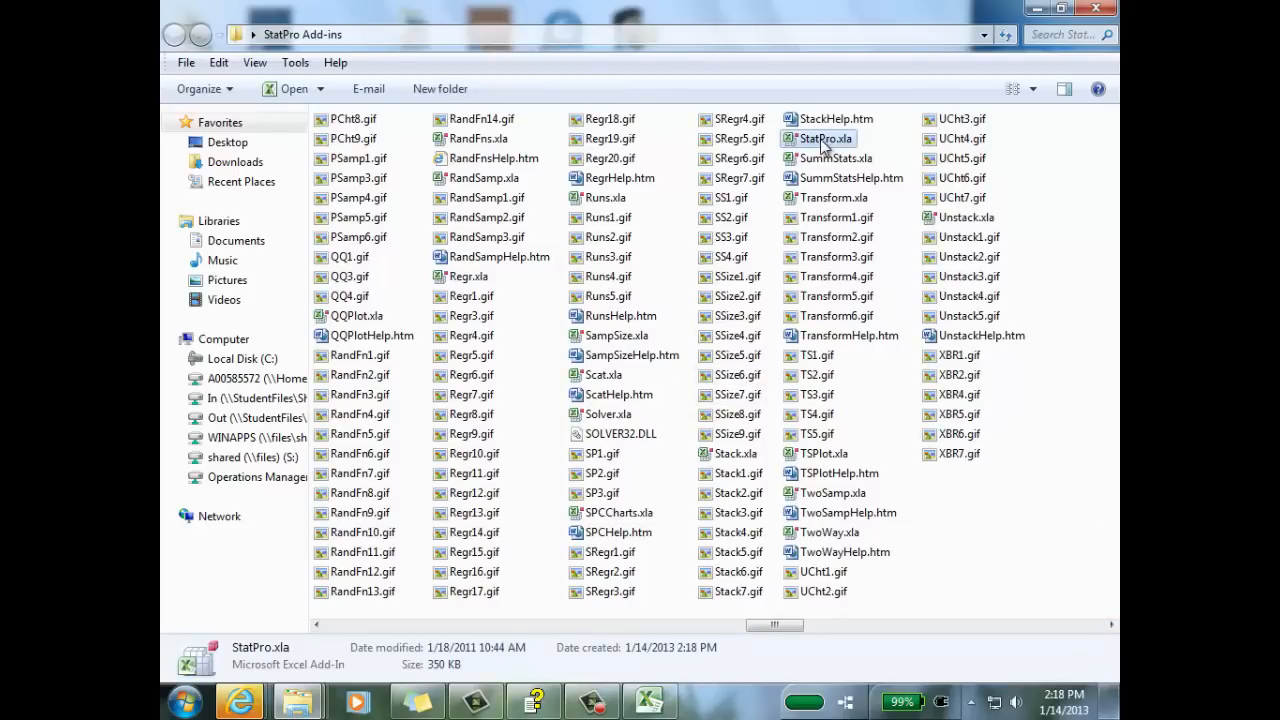
double_click(824, 138)
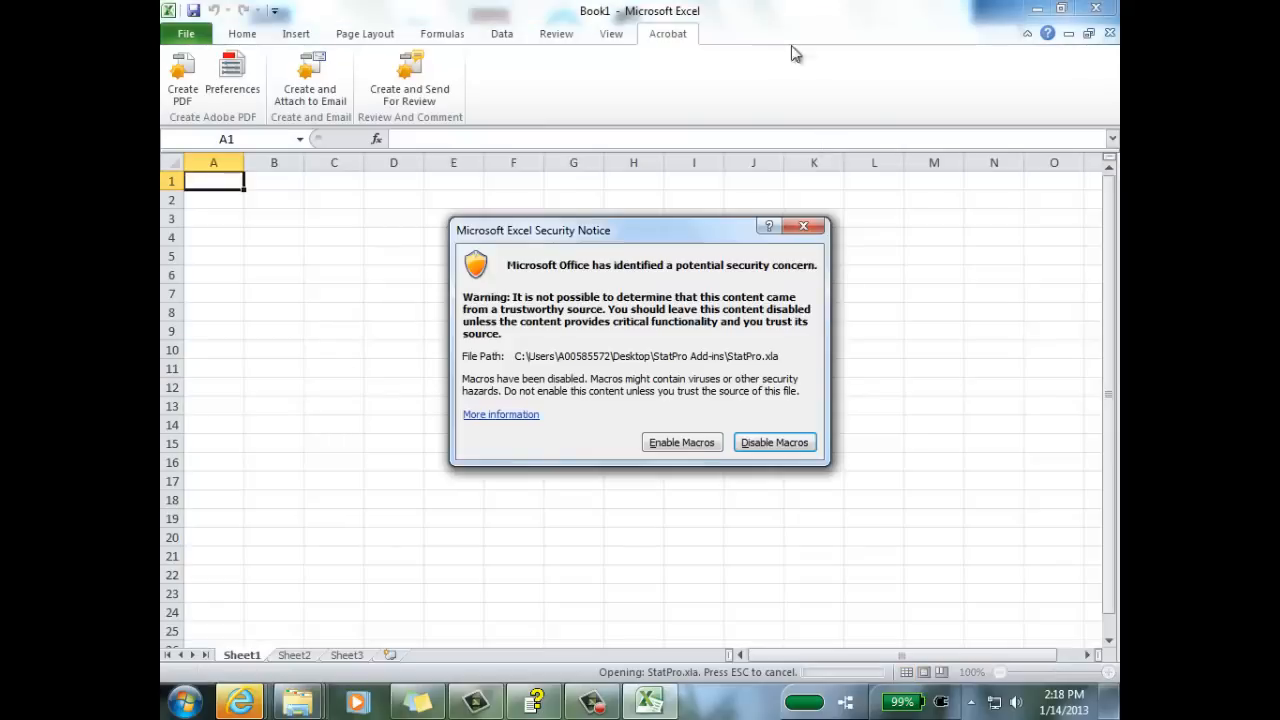
mouse_move(684, 442)
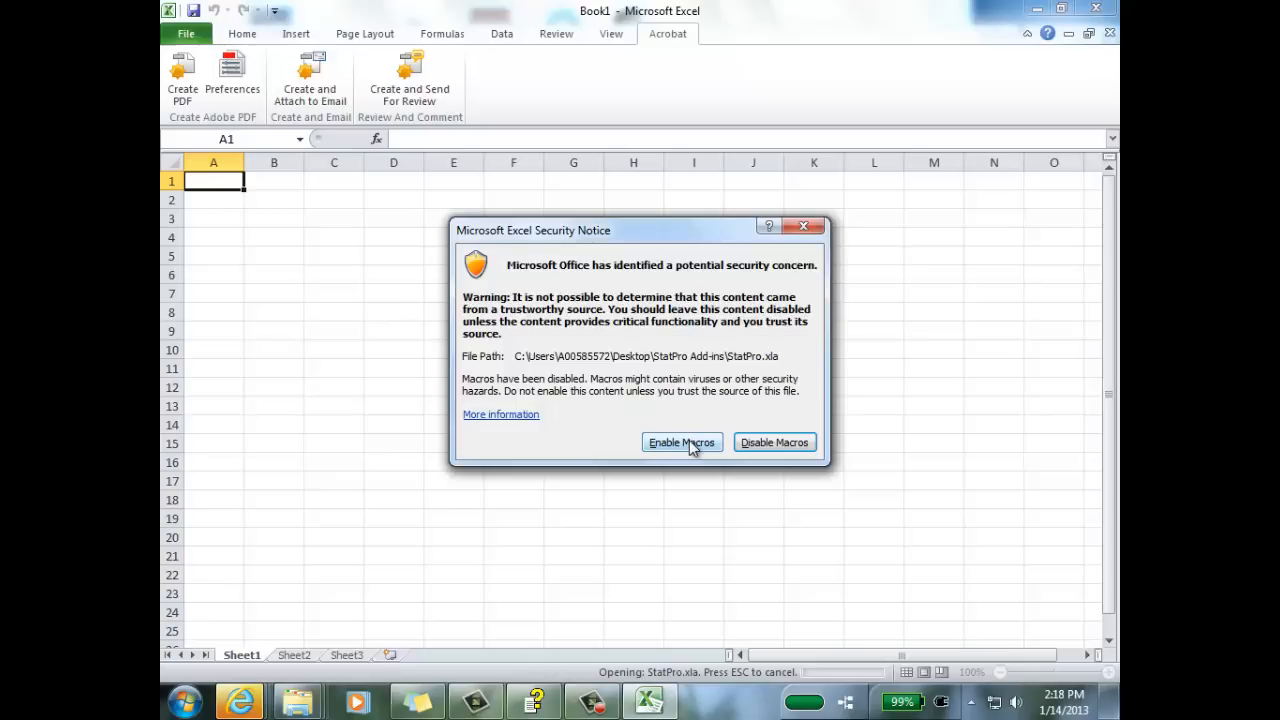
Enable the add-in's macros and check the StatPro menu under the Add-Ins tab.
click(682, 442)
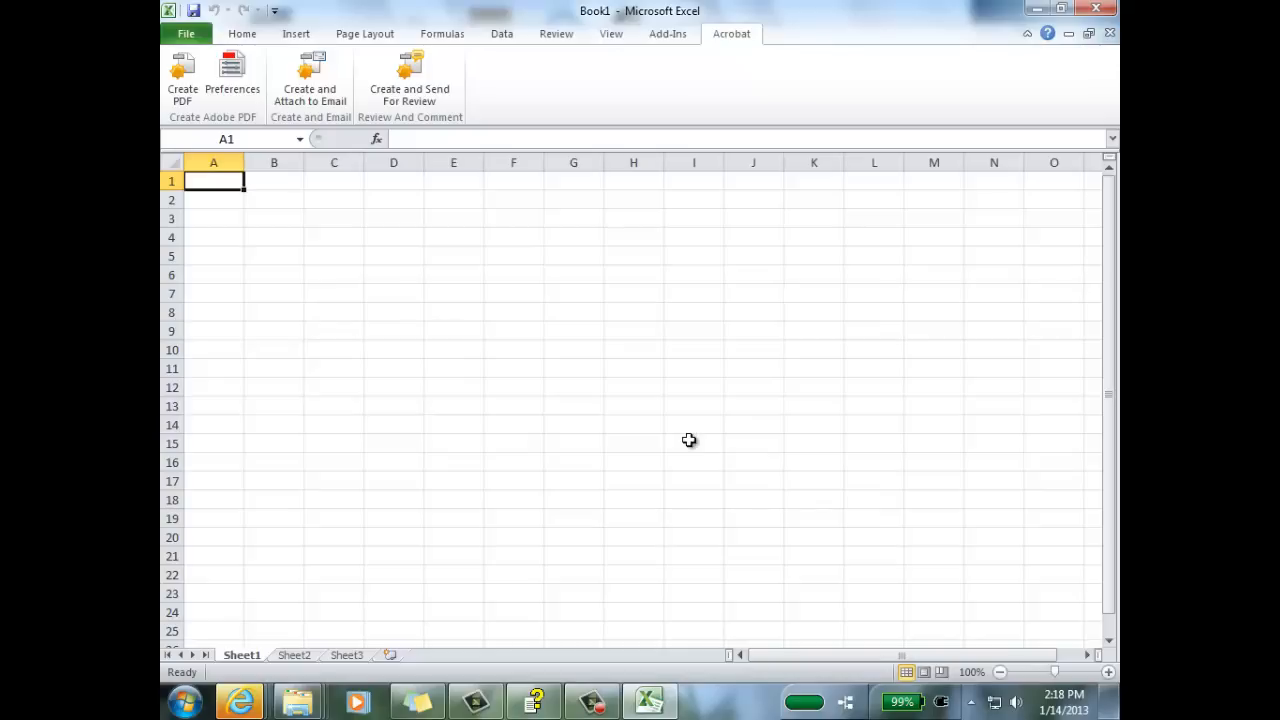
click(668, 32)
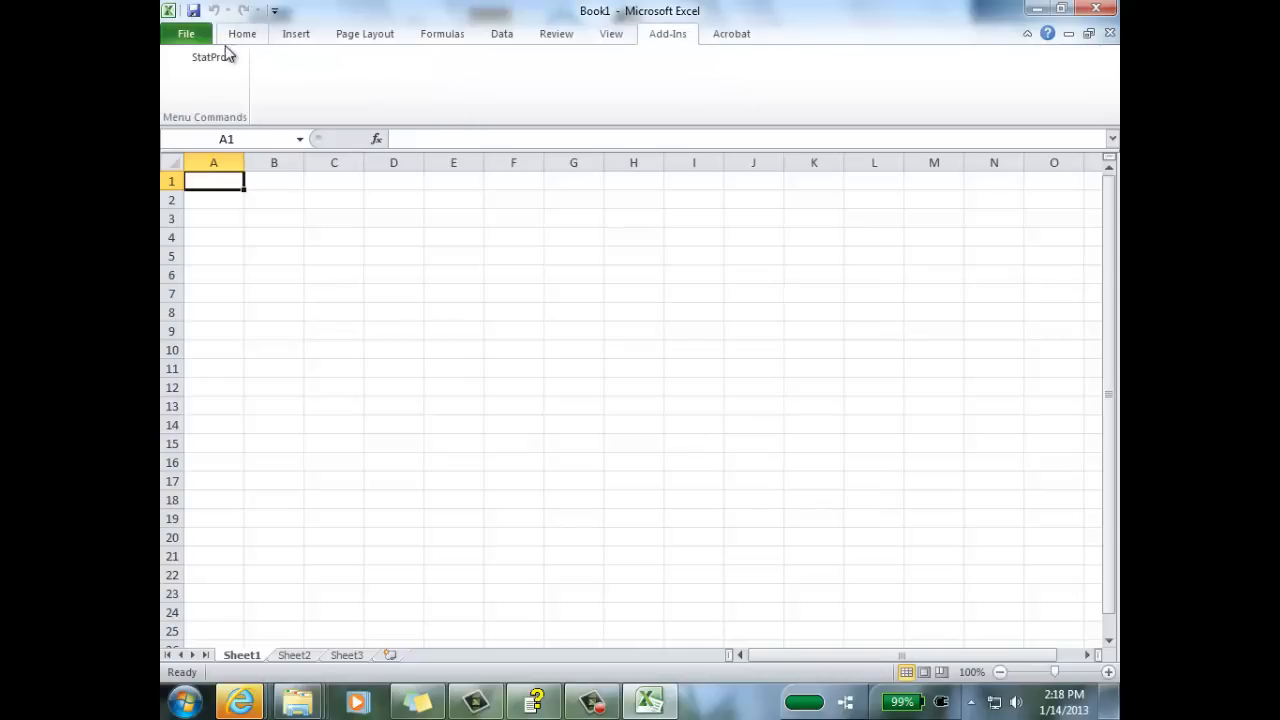
click(204, 56)
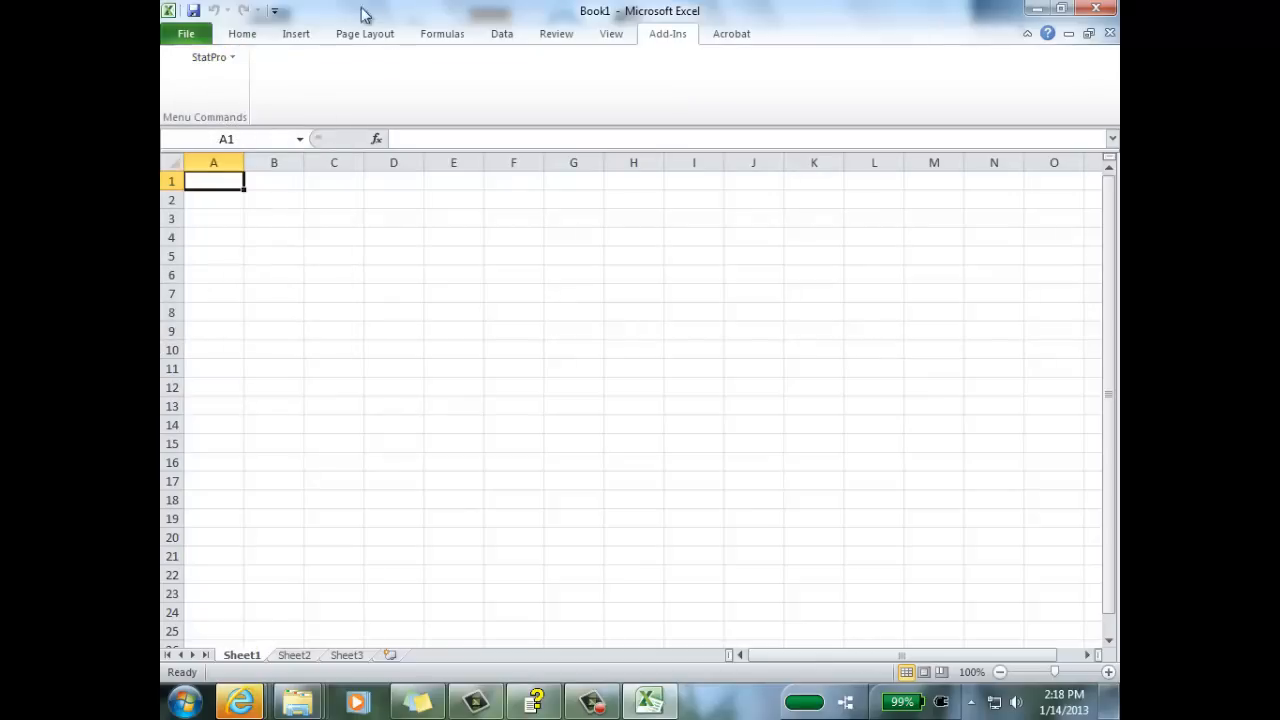
click(186, 32)
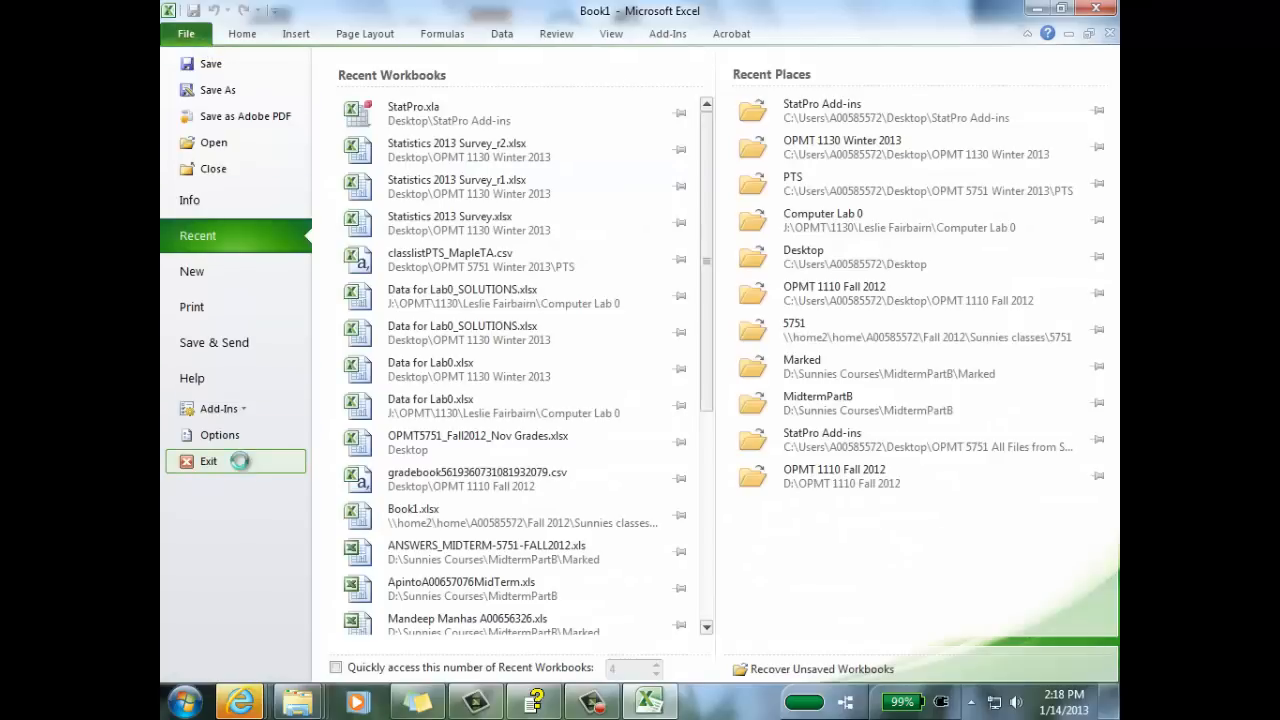
Exit Excel and relaunch it to a fresh blank workbook.
click(208, 460)
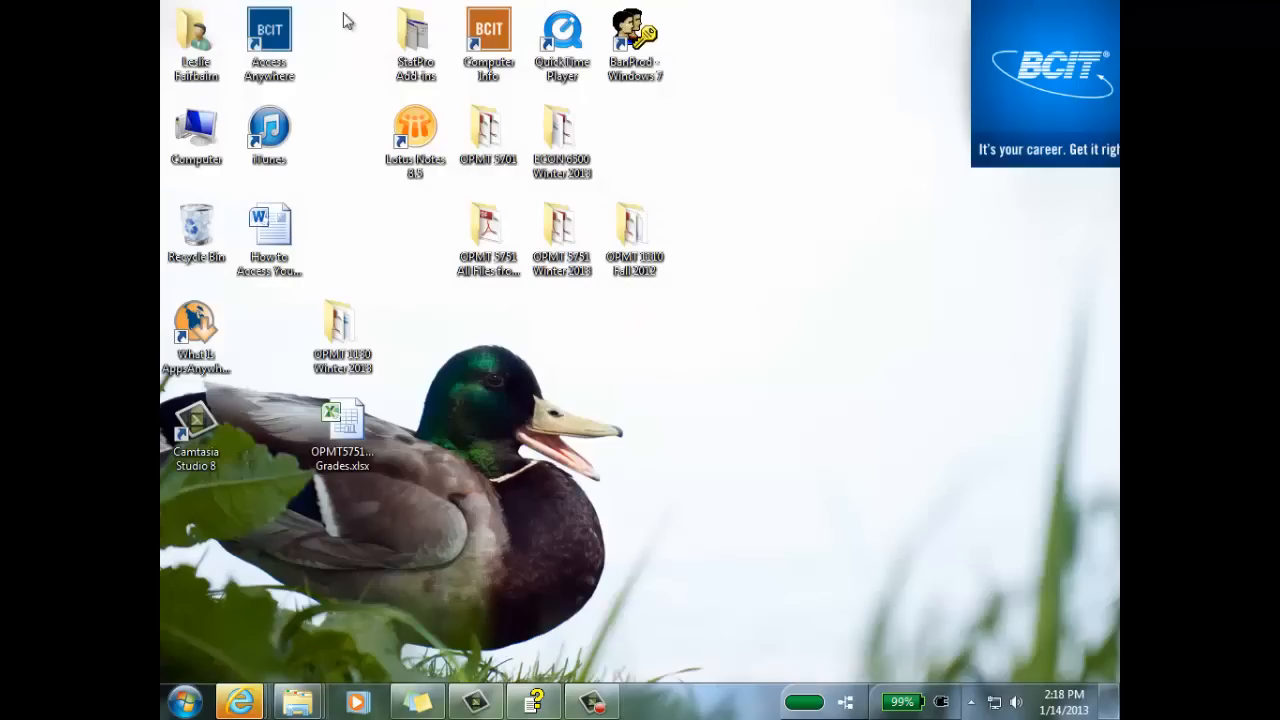
double_click(342, 424)
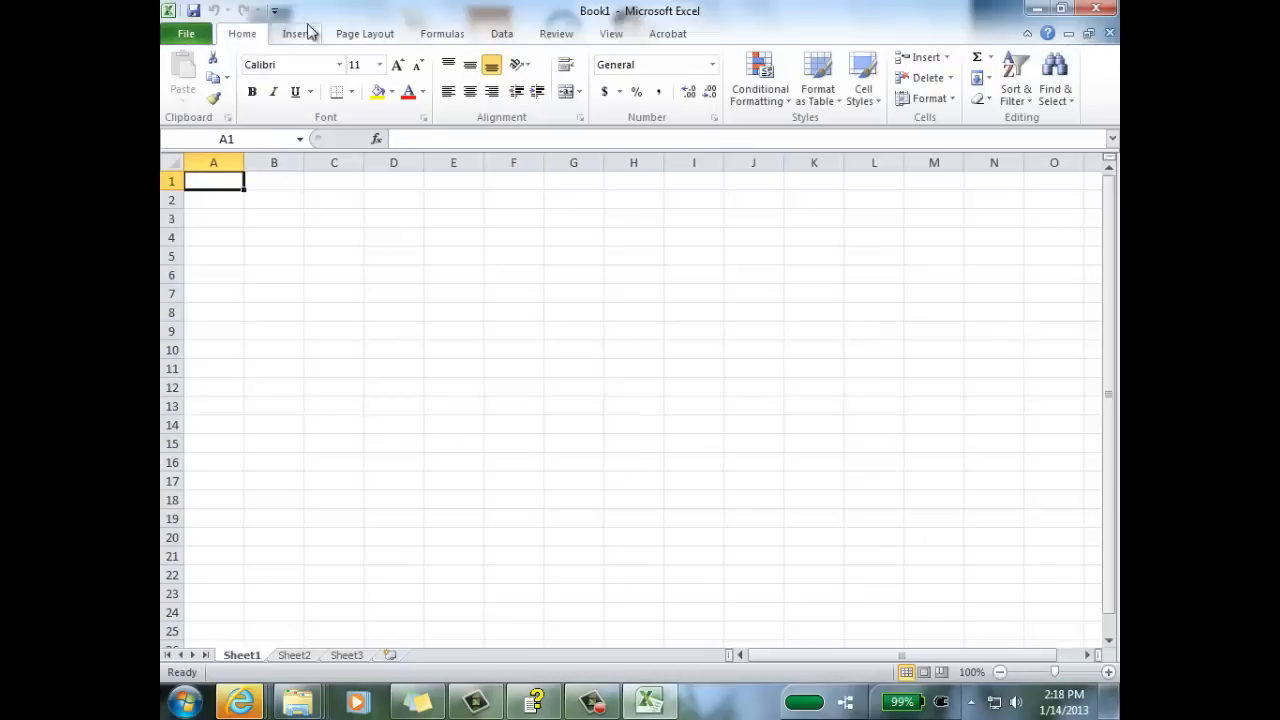
mouse_move(676, 36)
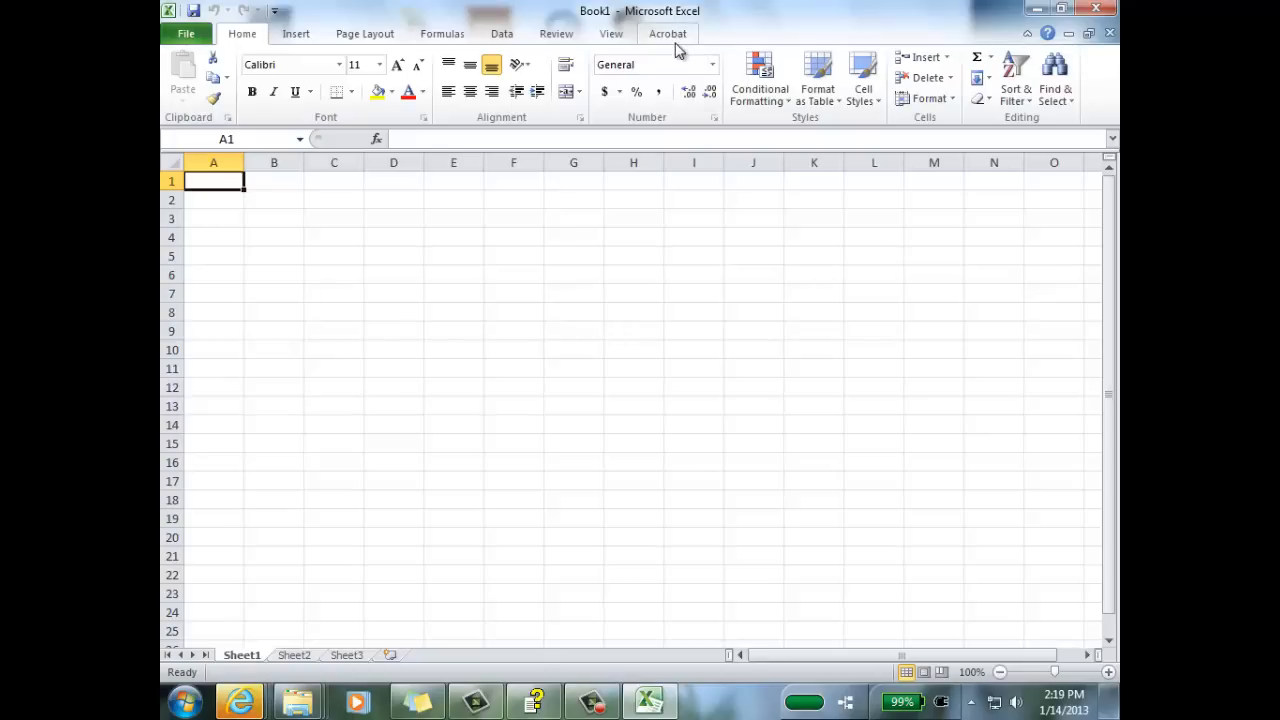
mouse_move(666, 288)
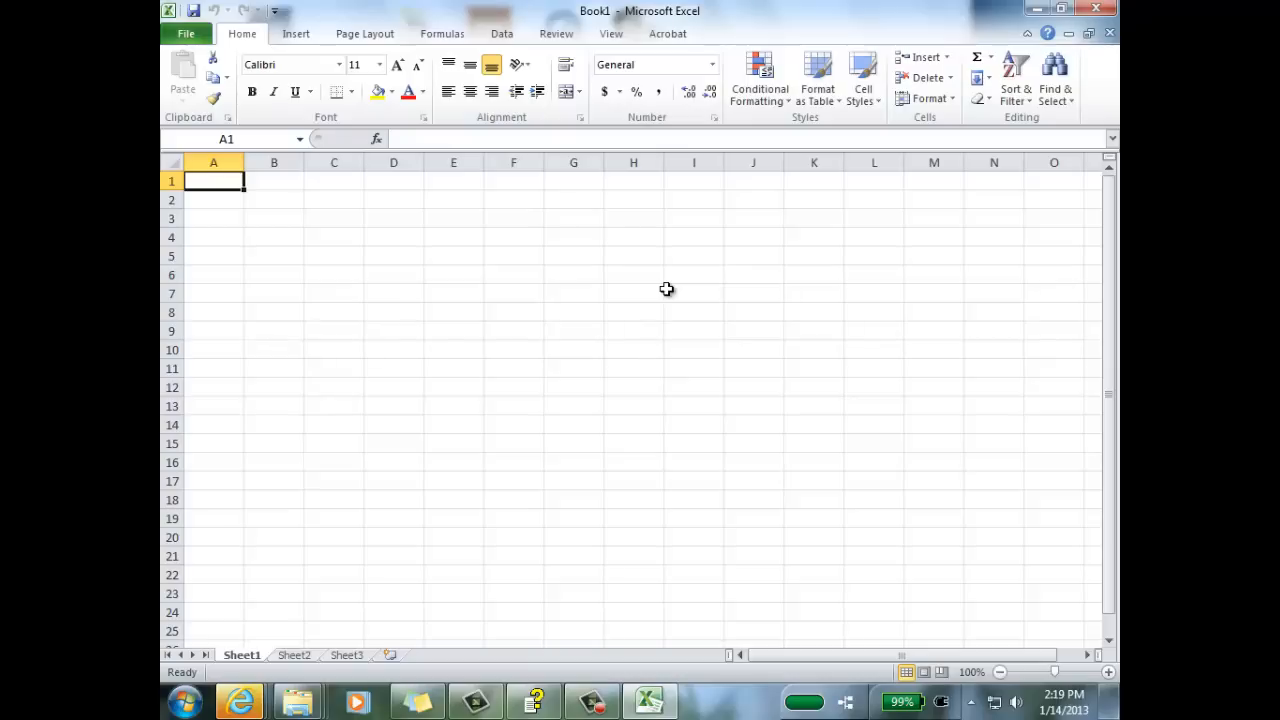
mouse_move(696, 288)
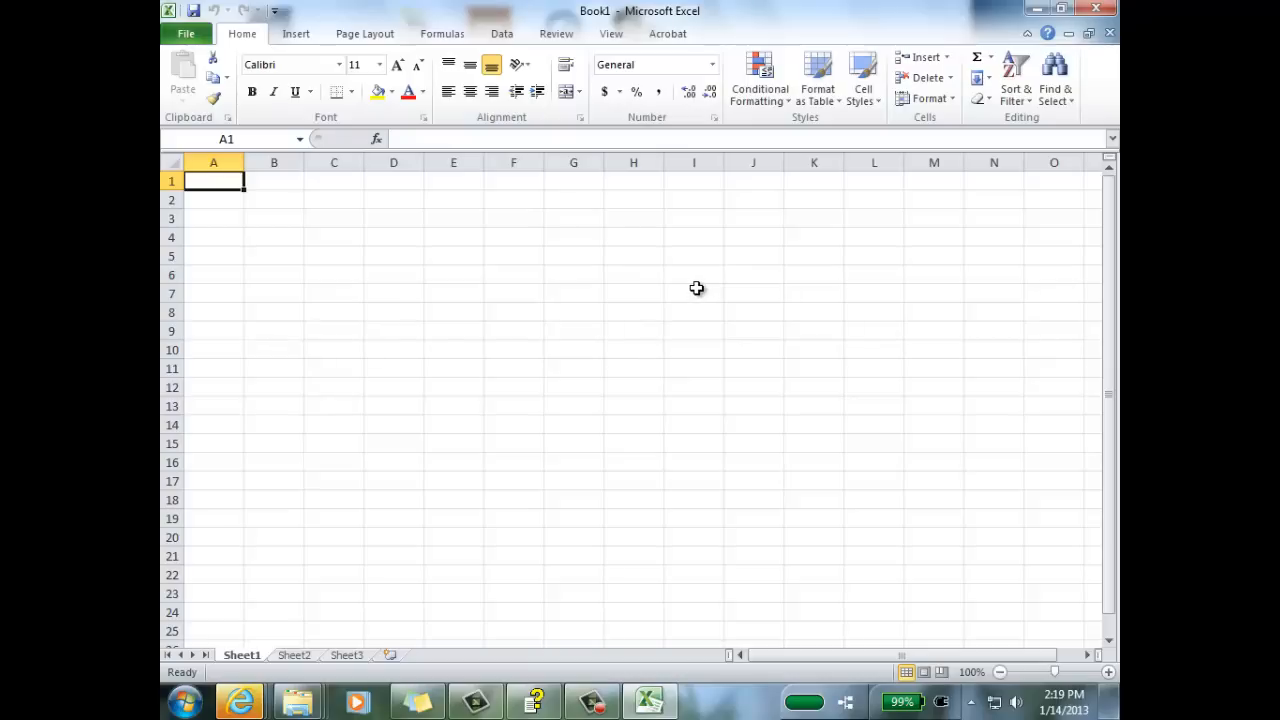
mouse_move(814, 28)
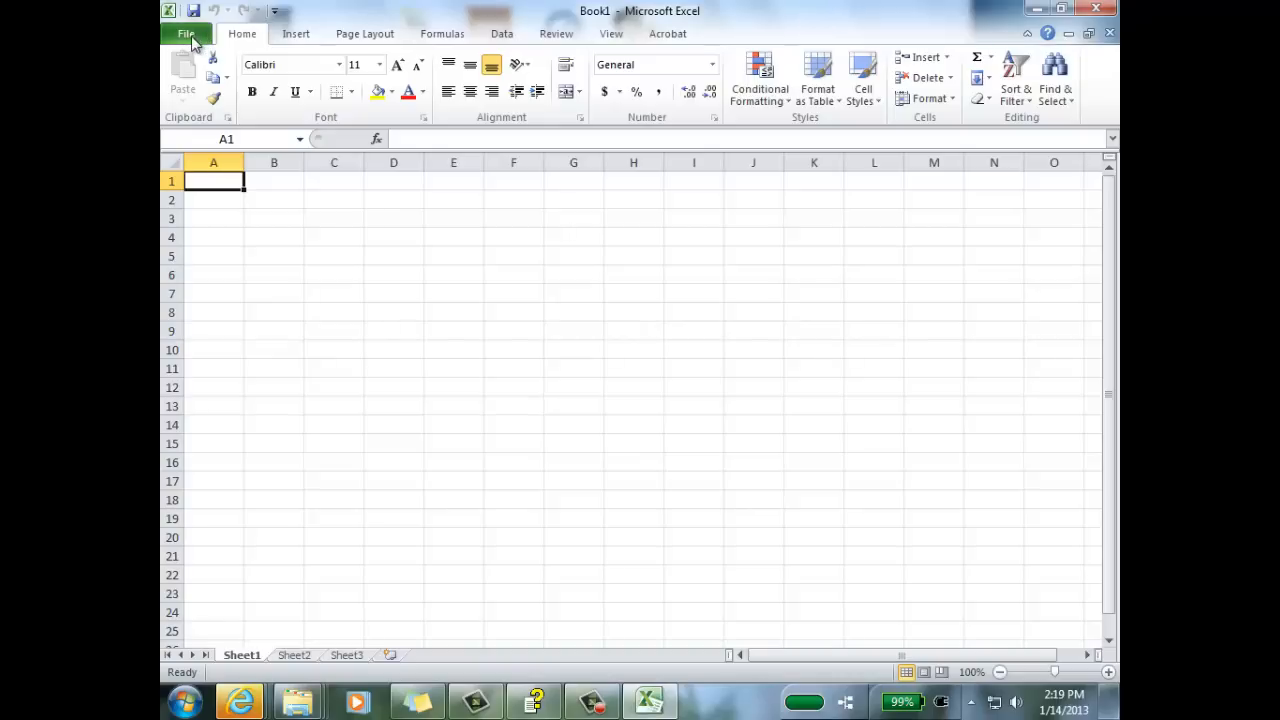
Go through File > Options > Add-Ins and manage the Excel Add-ins list.
click(186, 32)
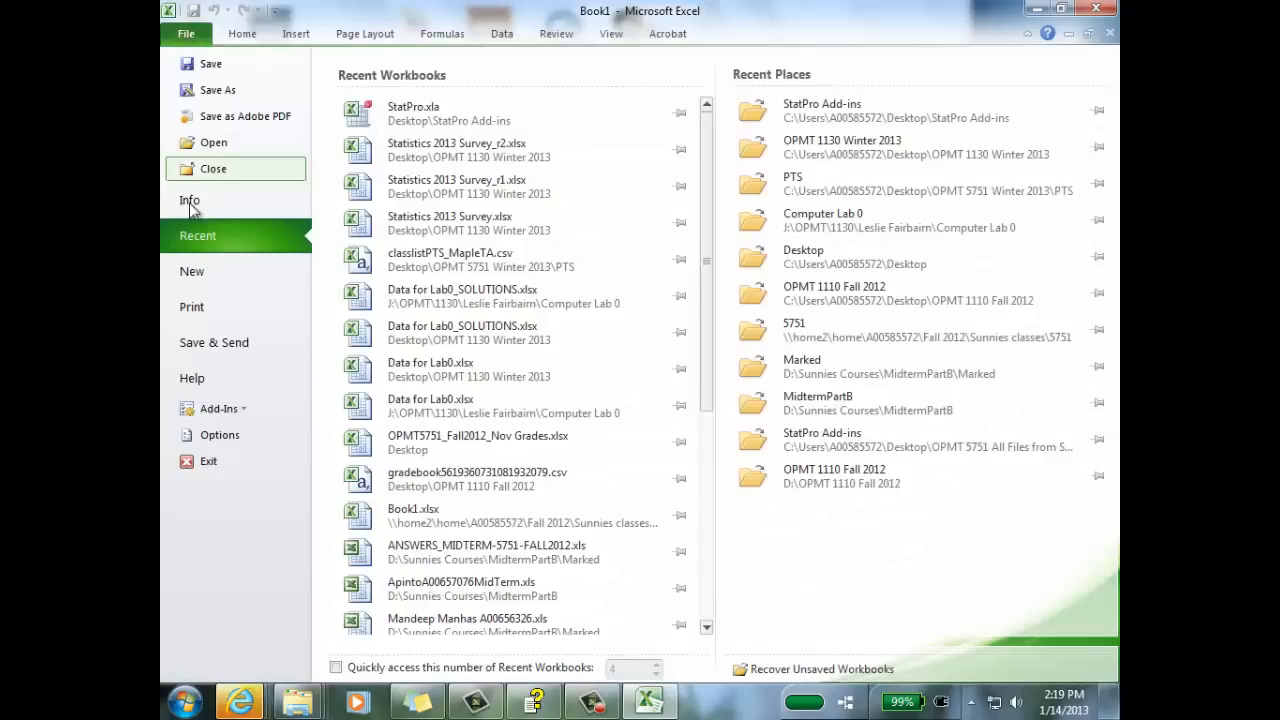
mouse_move(232, 444)
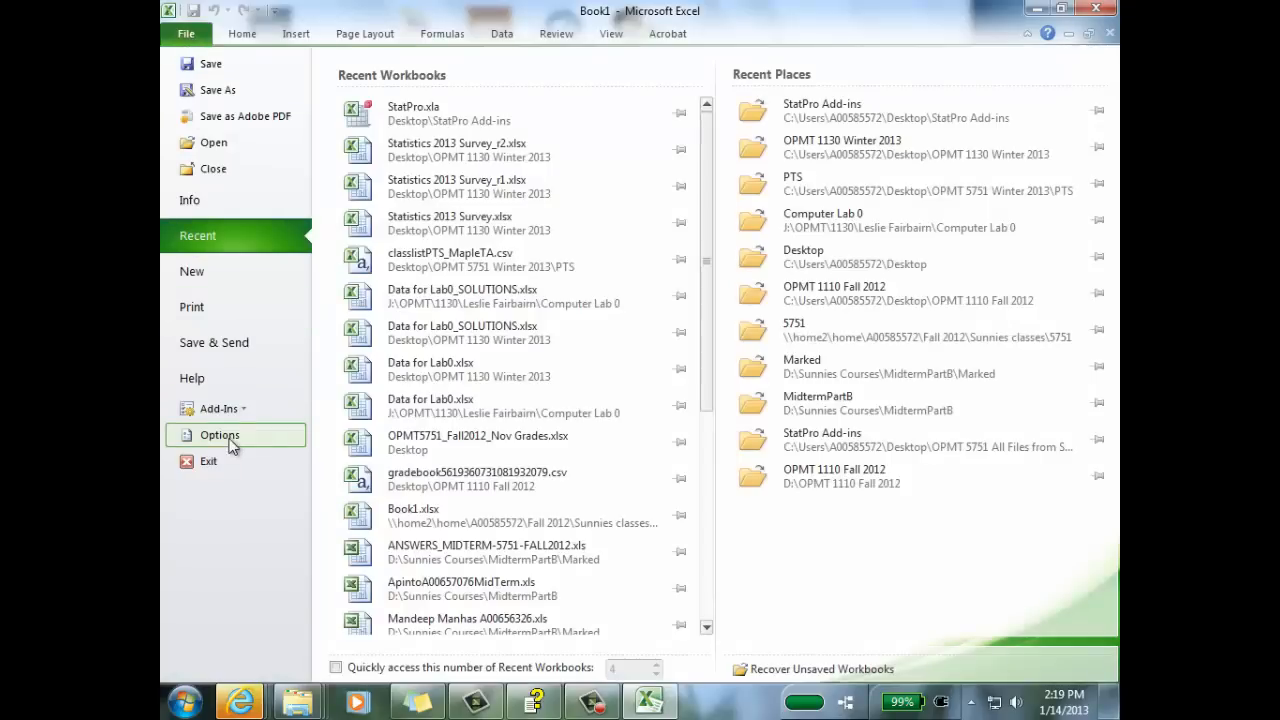
click(218, 436)
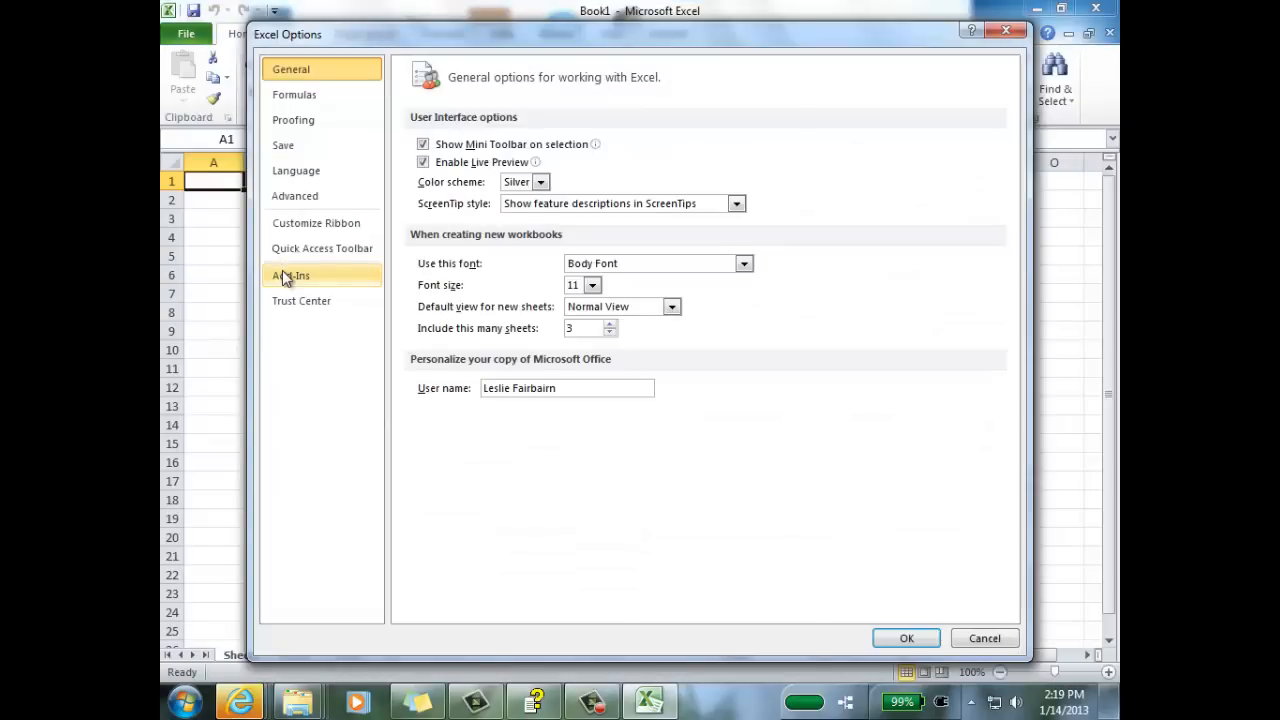
click(292, 276)
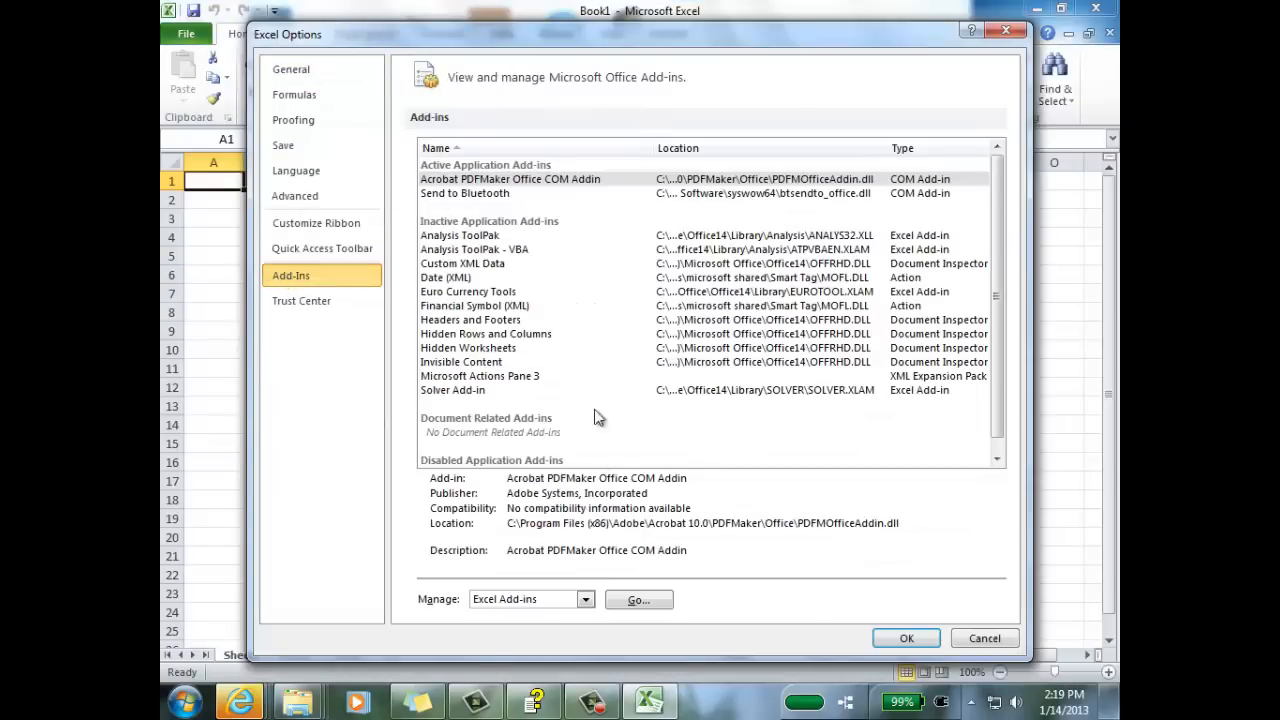
mouse_move(638, 600)
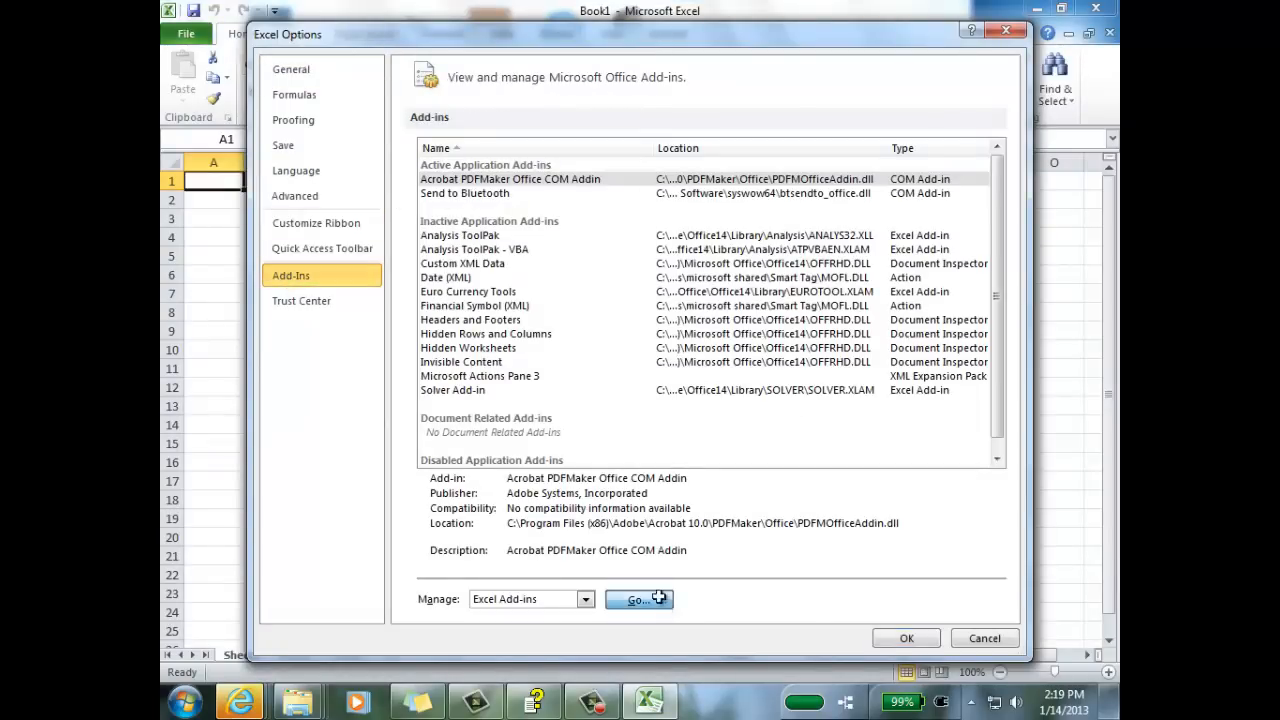
click(636, 600)
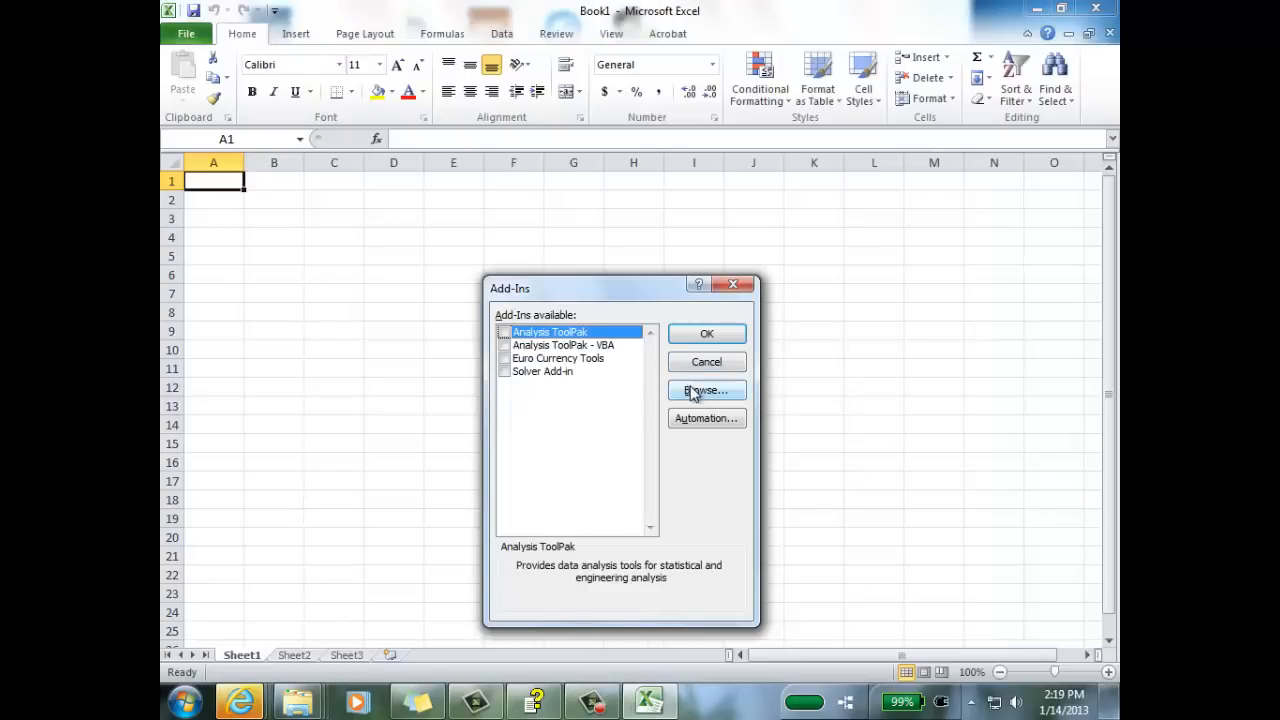
mouse_move(616, 356)
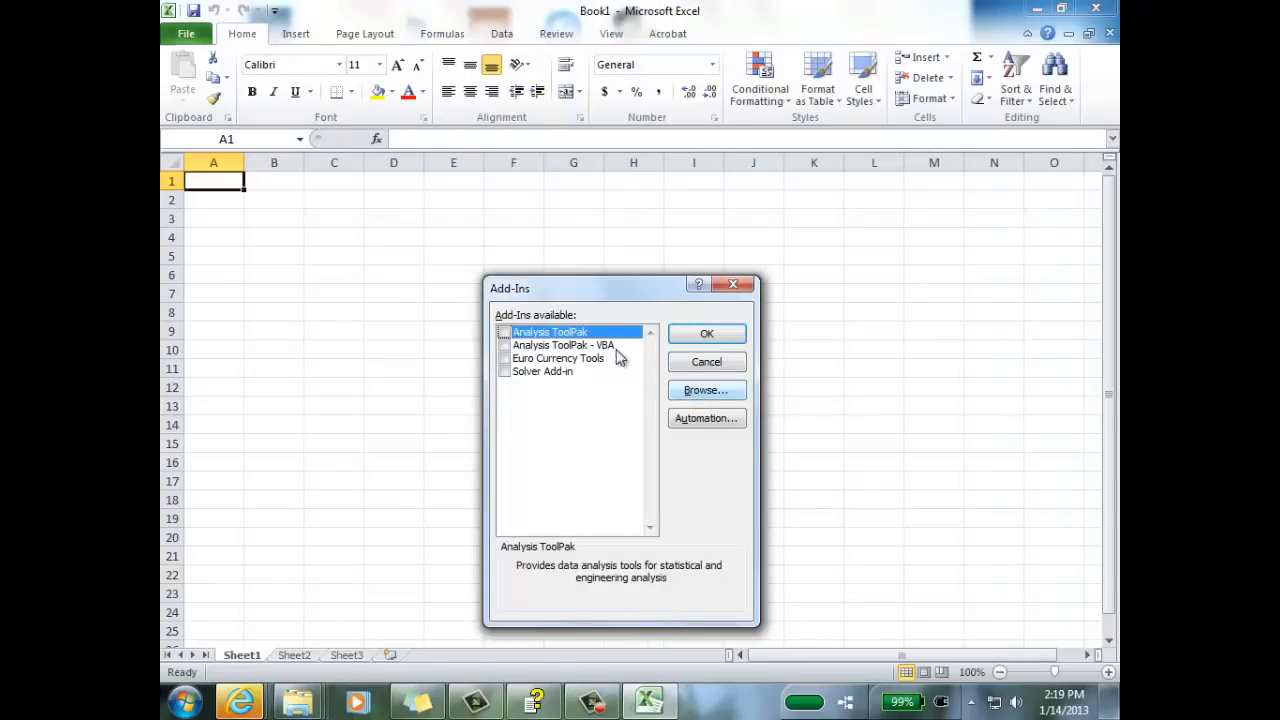
mouse_move(664, 396)
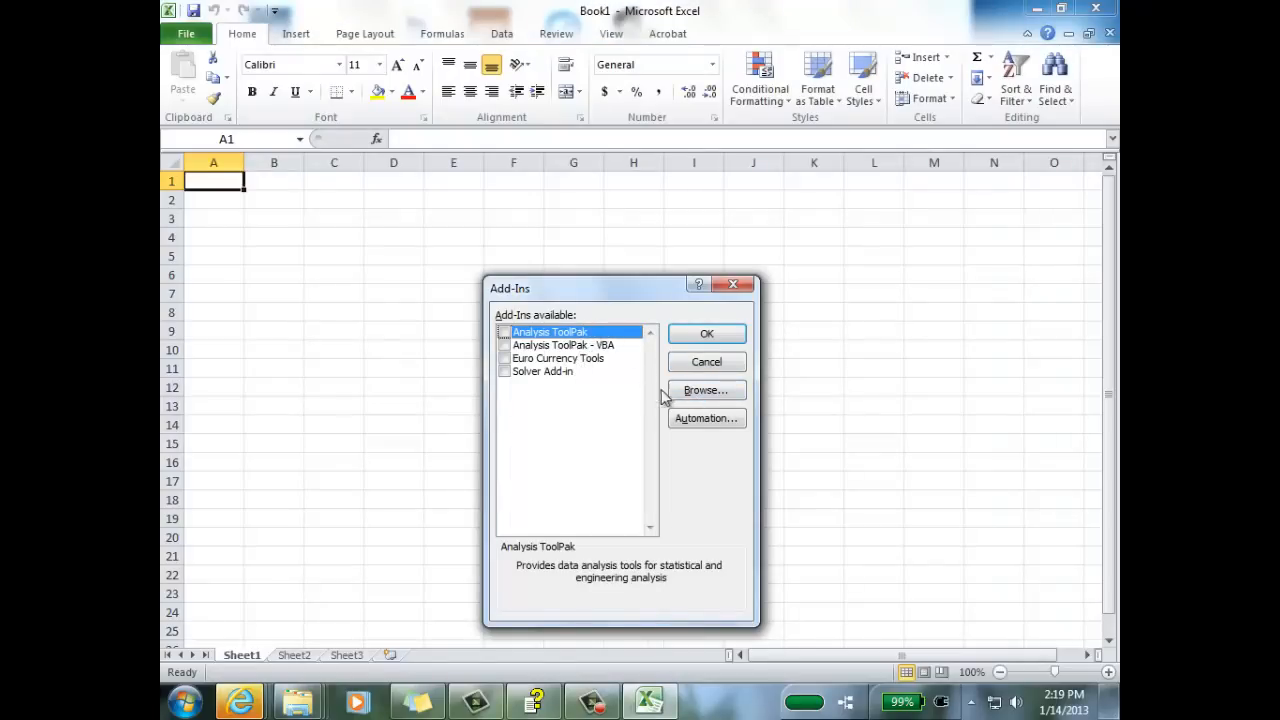
Browse to Desktop > StatPro Add-ins and add StatPro.xla to the add-ins list.
click(704, 390)
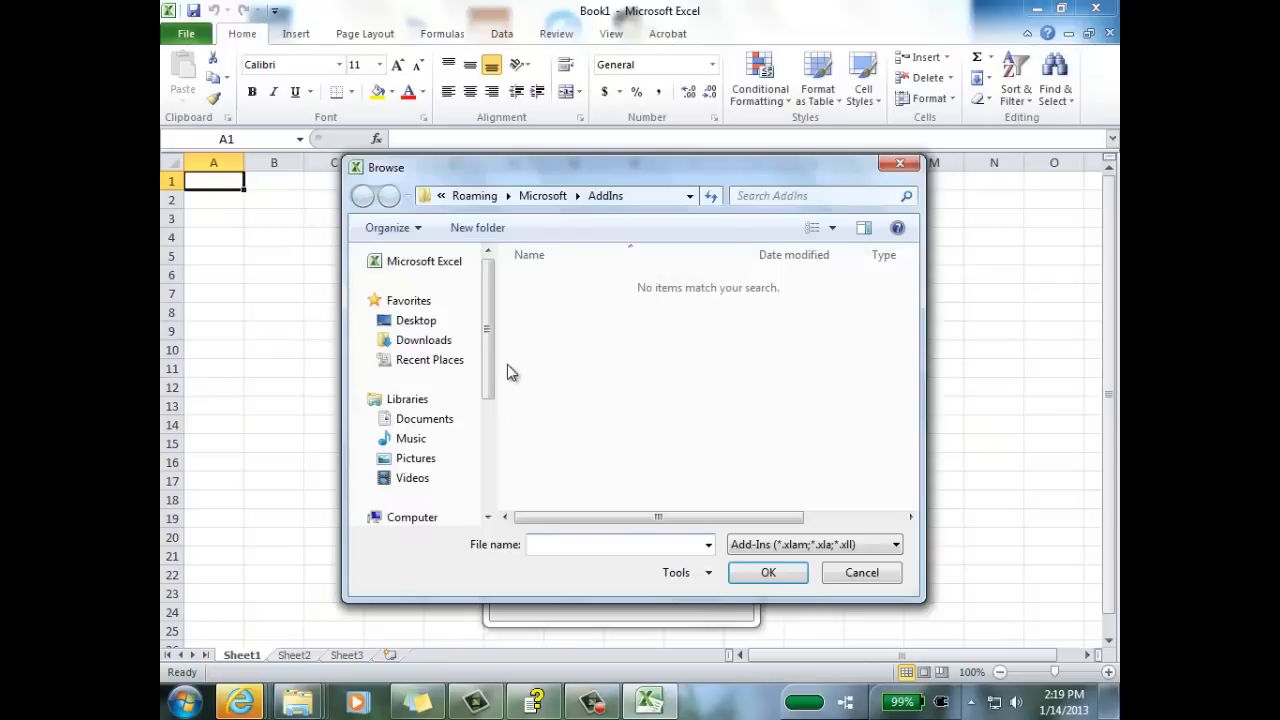
scroll(down, 3)
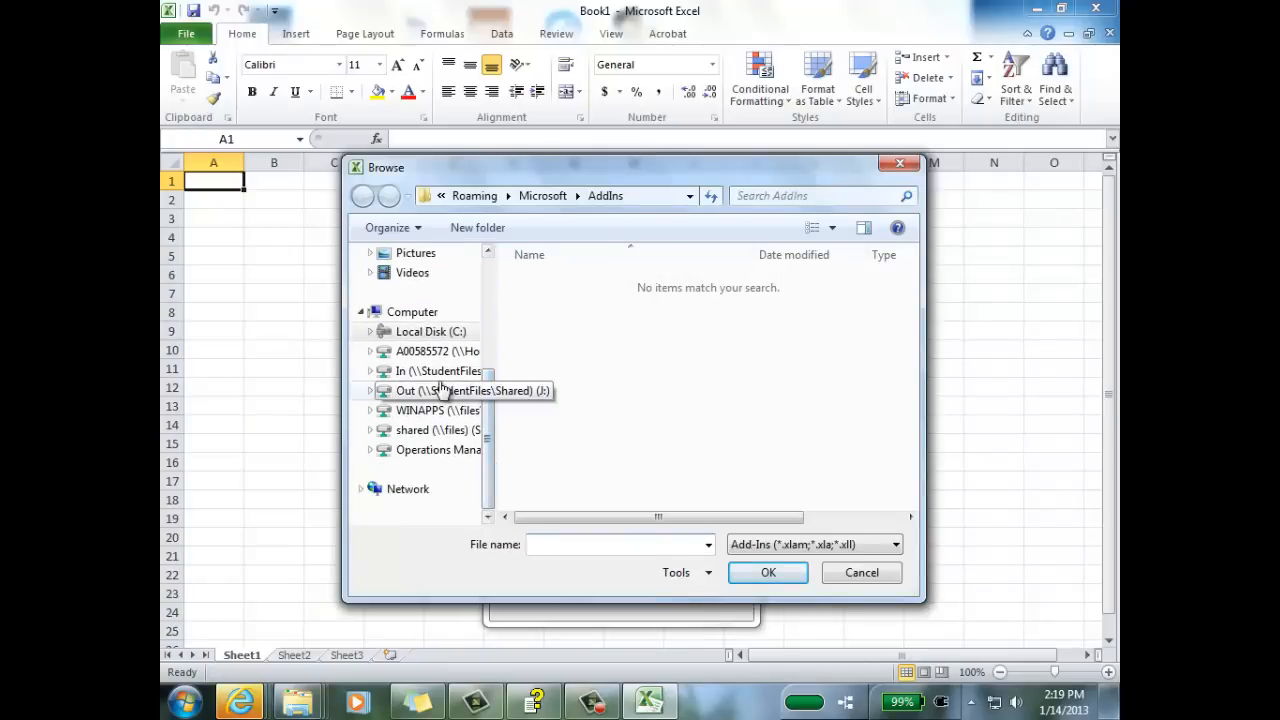
mouse_move(508, 390)
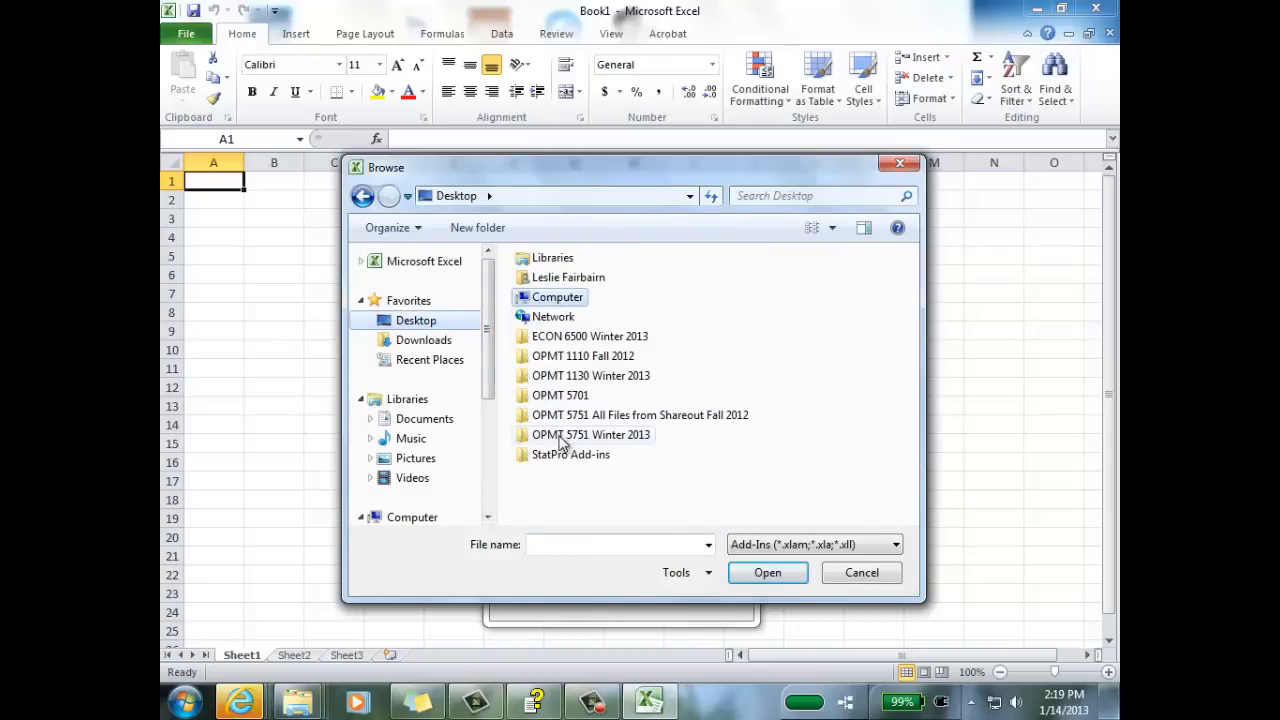
mouse_move(564, 454)
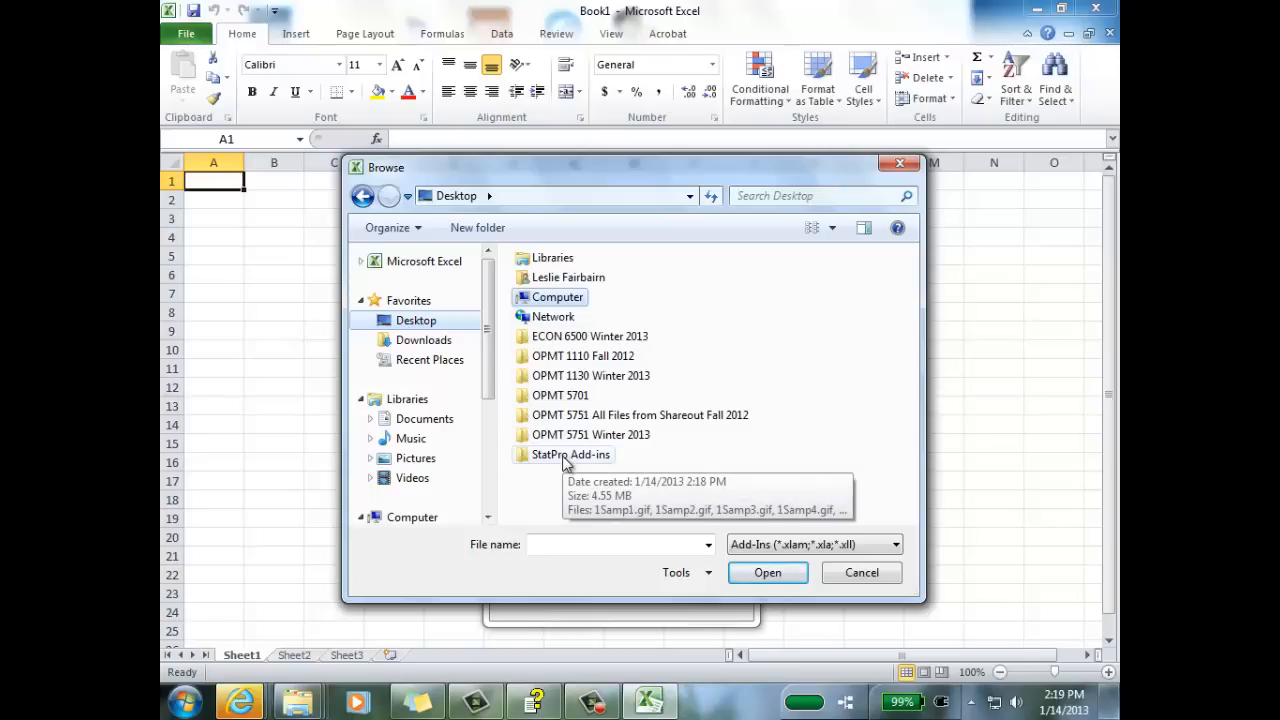
double_click(572, 454)
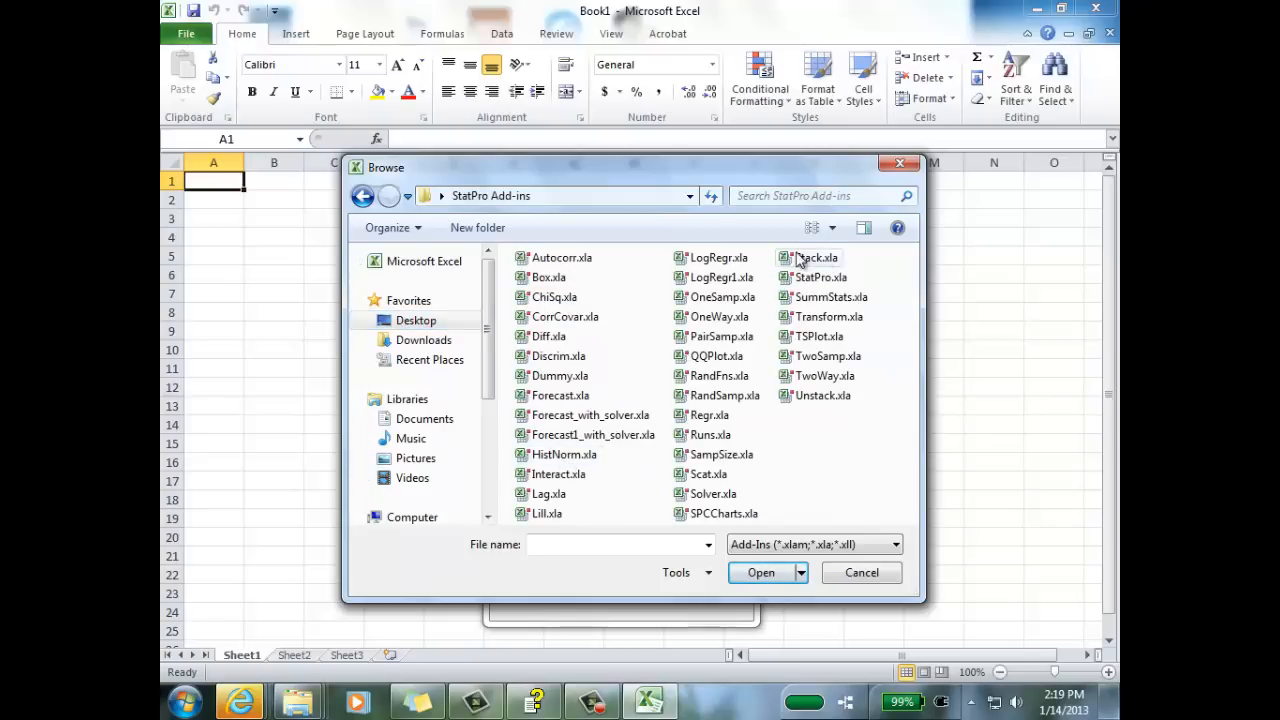
click(820, 276)
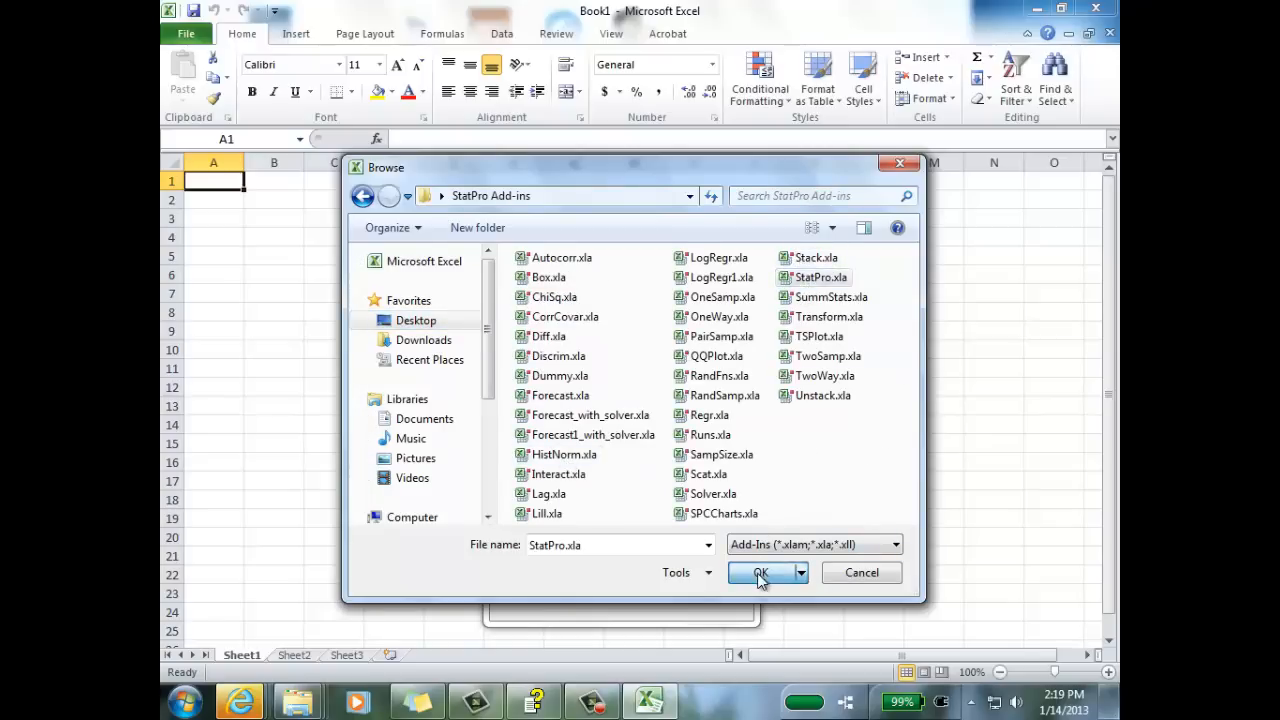
click(760, 572)
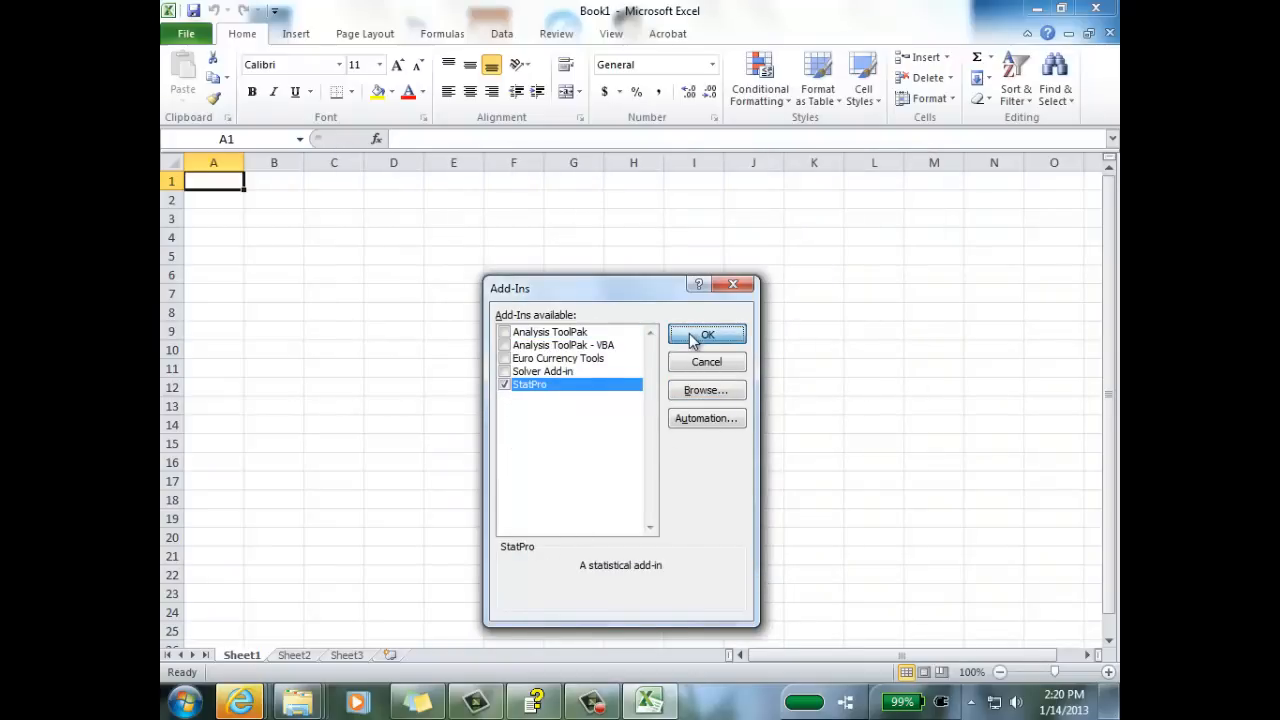
Confirm the add-in selection and show the Add-Ins tab with the StatPro menu.
click(706, 334)
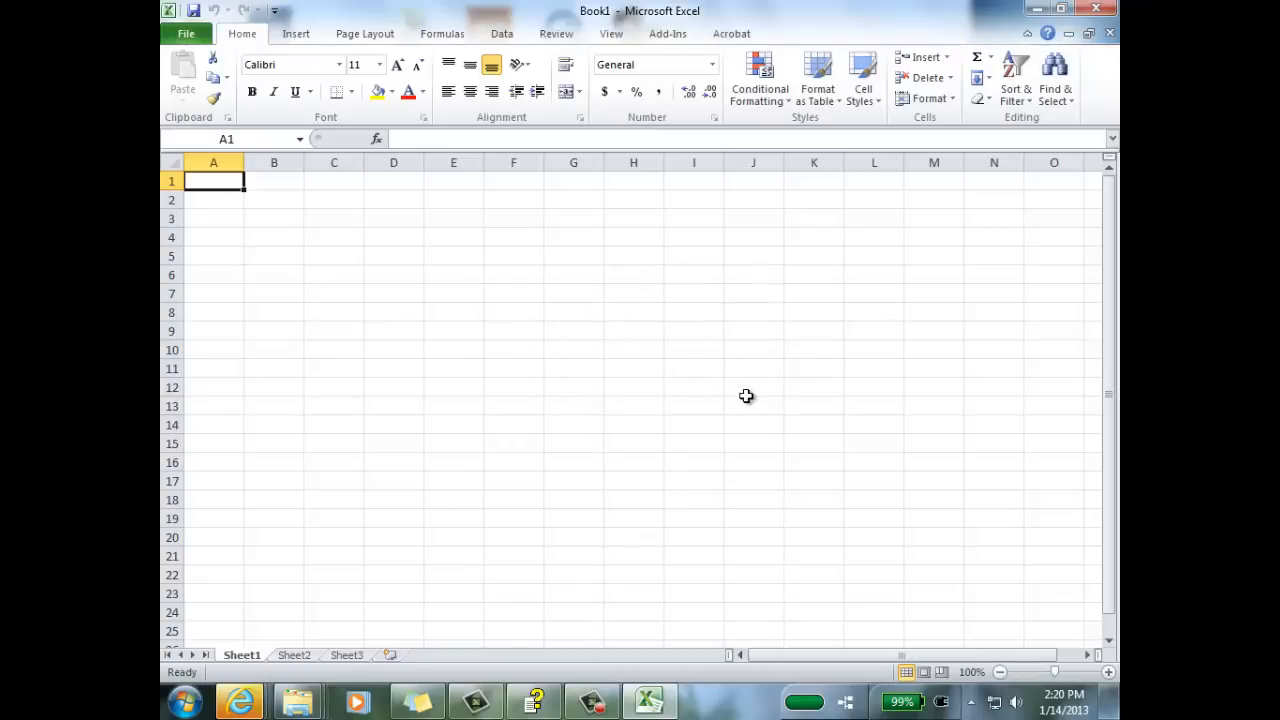
click(668, 32)
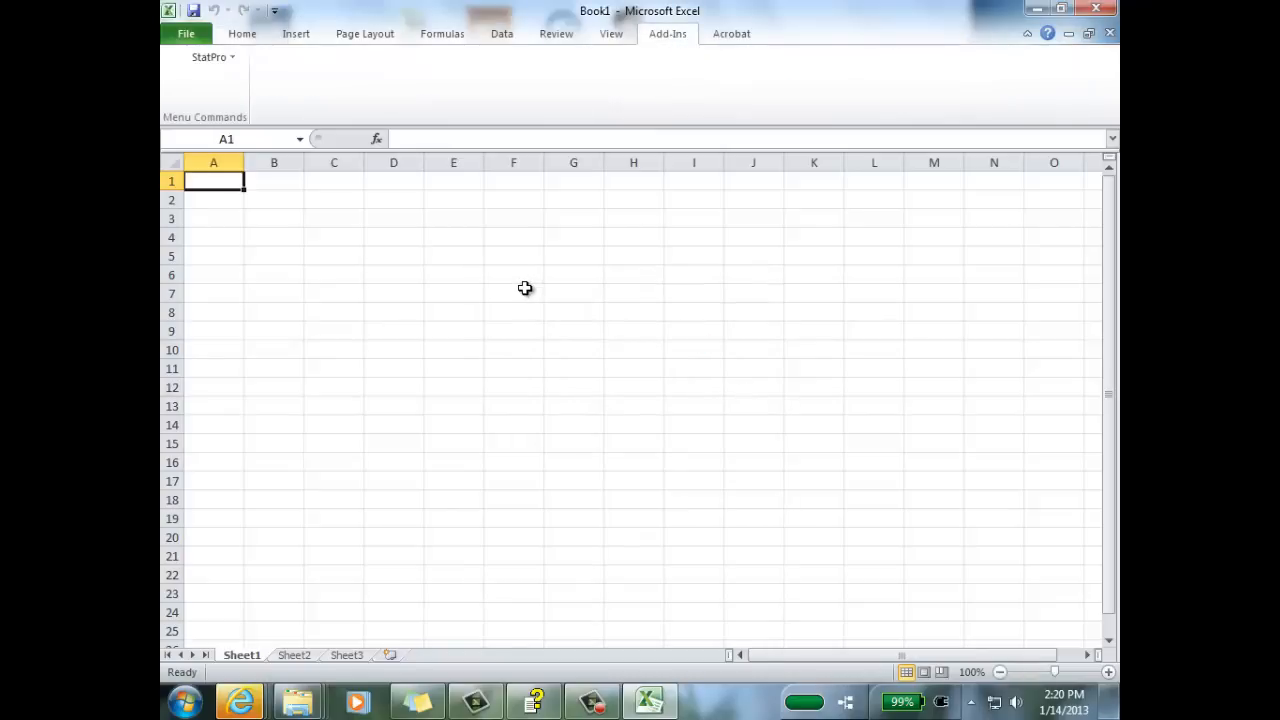
mouse_move(668, 68)
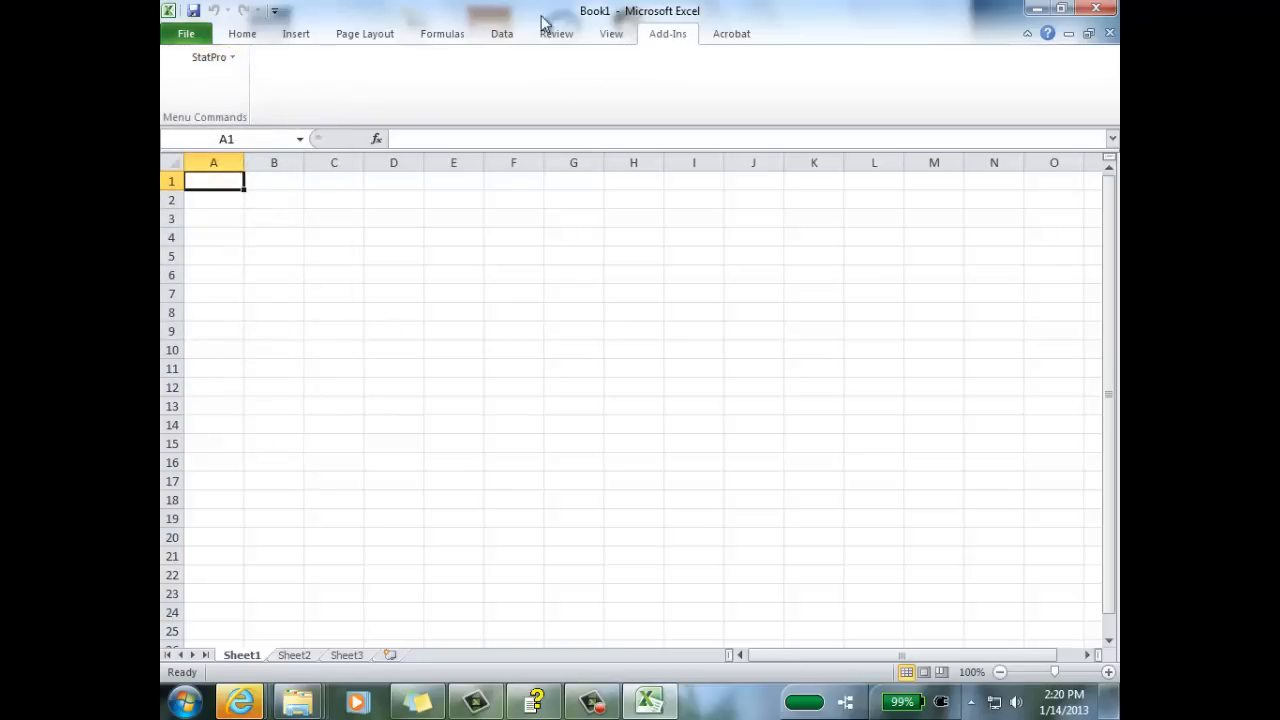
Return to the Excel Add-ins list via File > Options and untick StatPro.
click(188, 32)
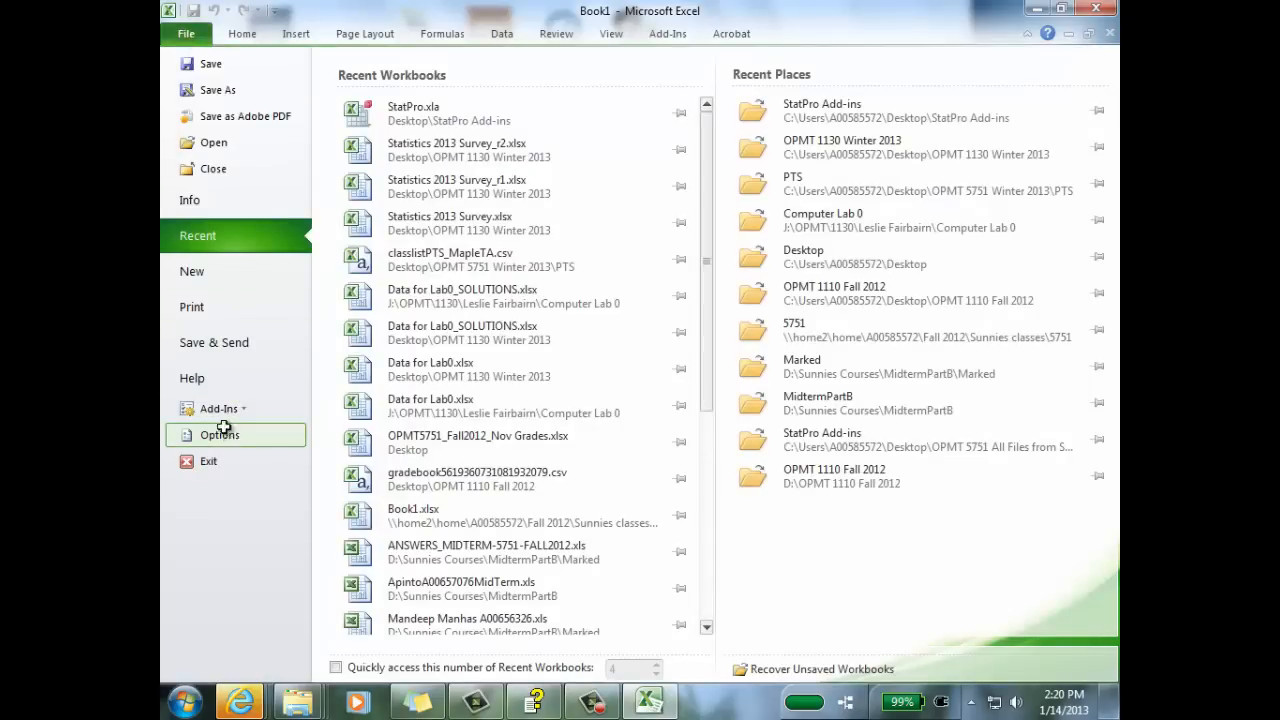
click(220, 436)
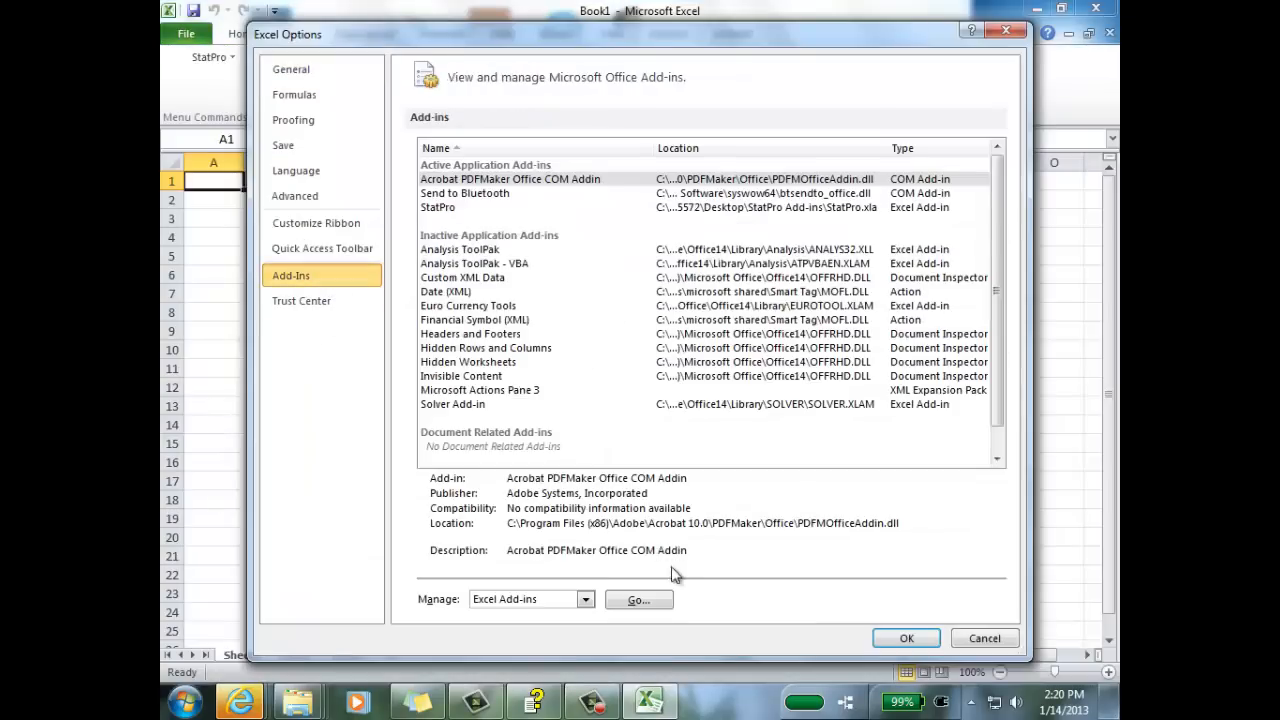
click(638, 600)
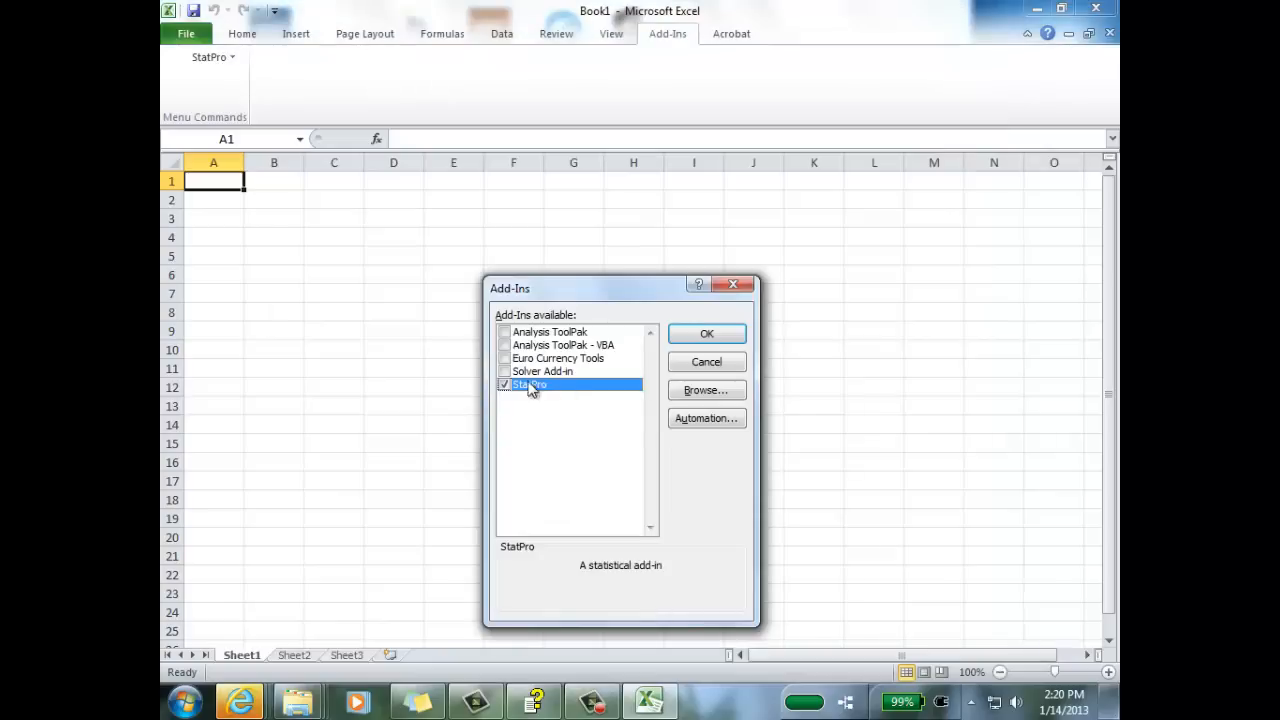
click(504, 384)
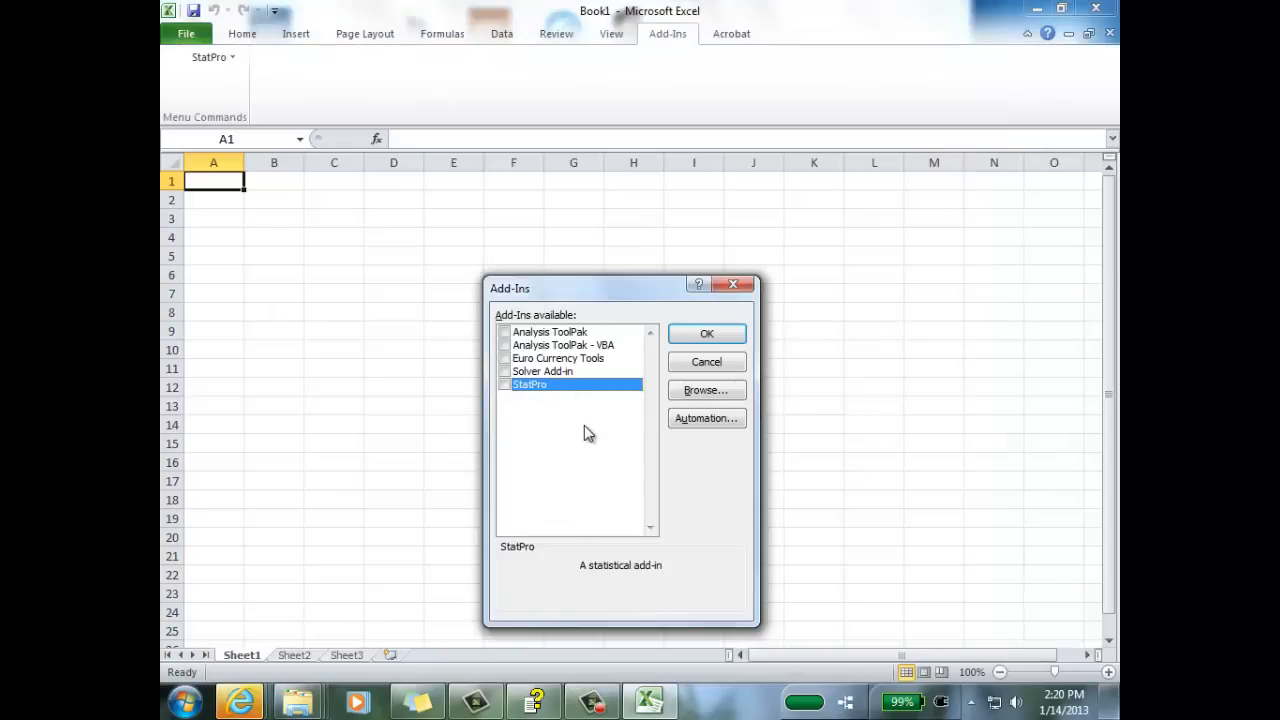
mouse_move(562, 436)
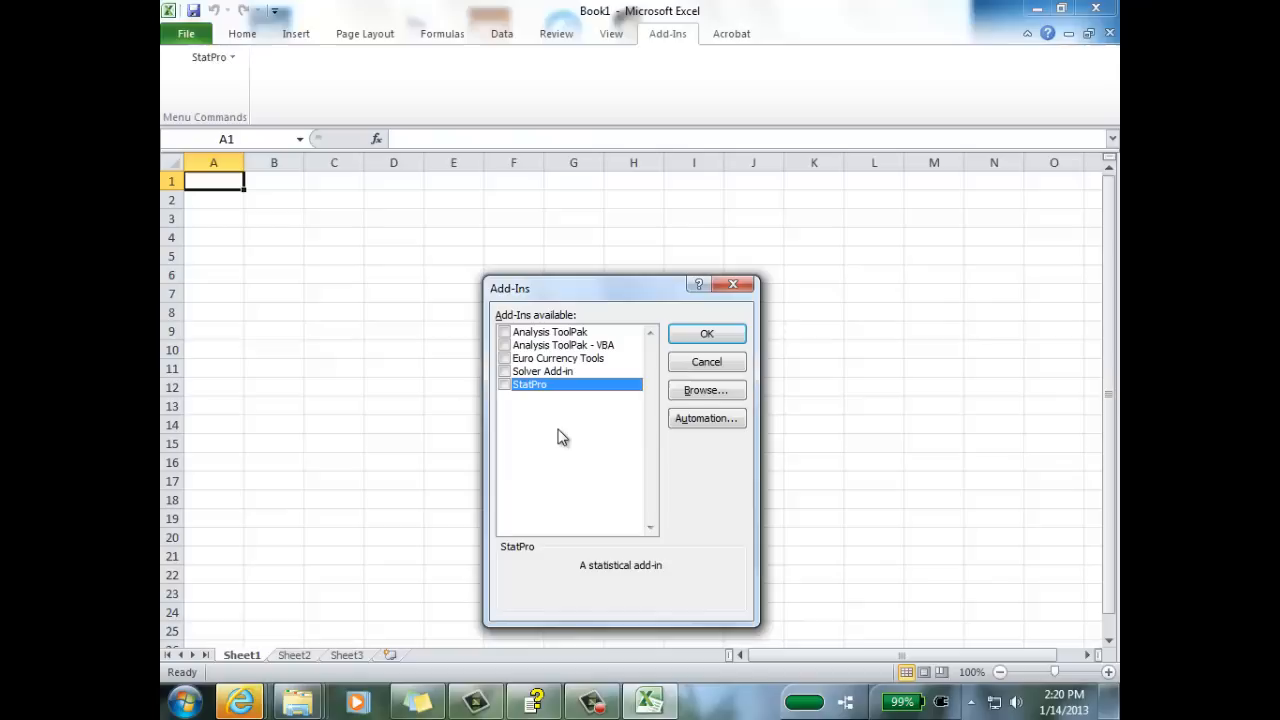
mouse_move(574, 448)
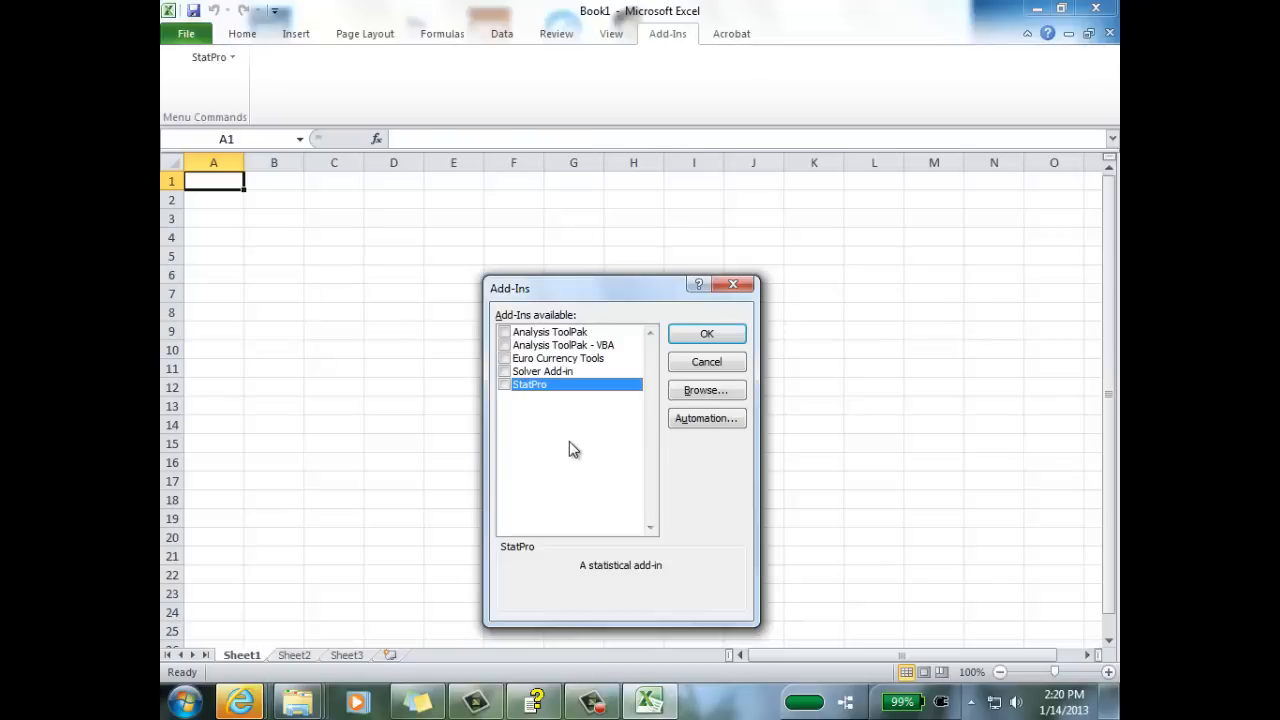
mouse_move(558, 428)
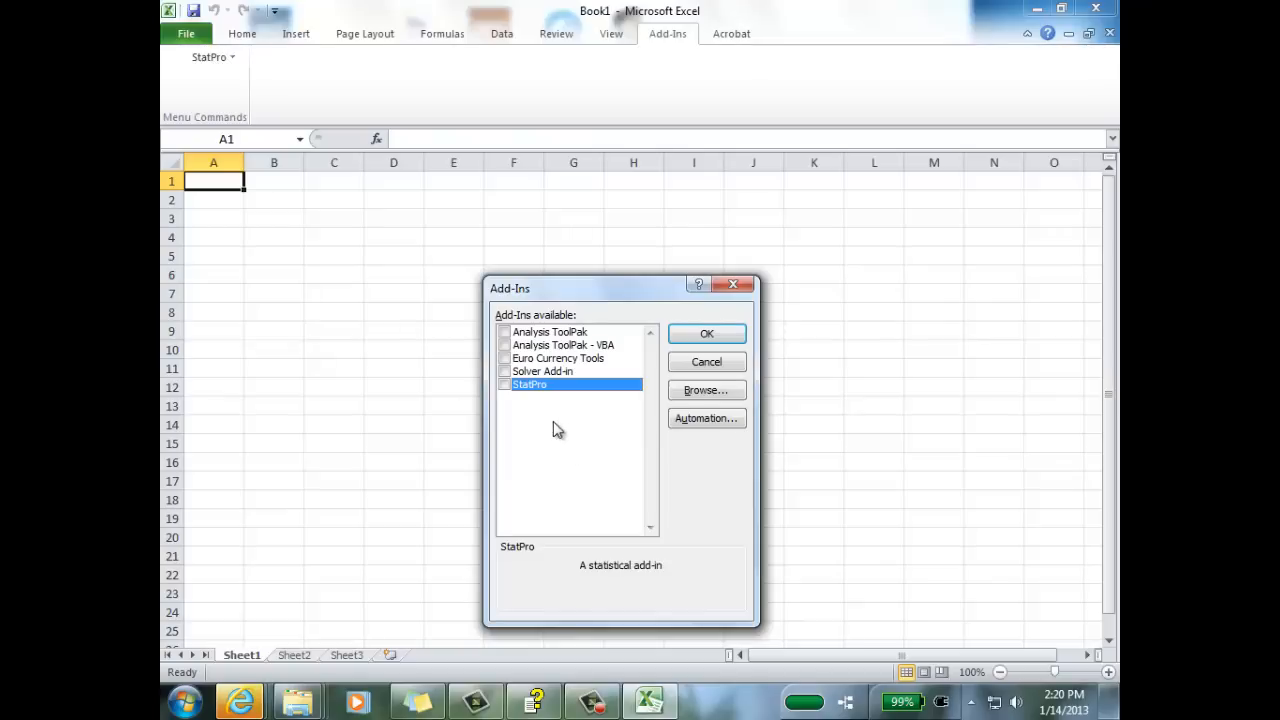
Enable Analysis ToolPak, Solver Add-in and StatPro, confirm, and show the StatPro menu under Add-Ins.
click(504, 344)
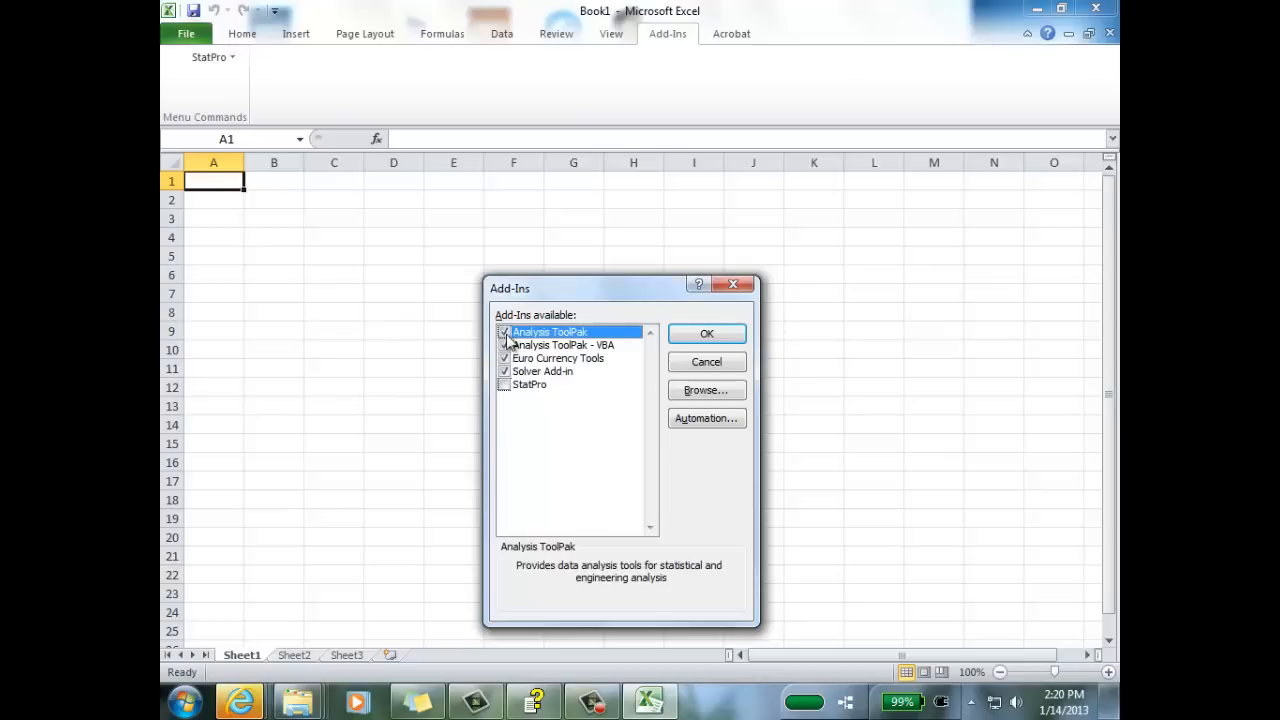
click(558, 358)
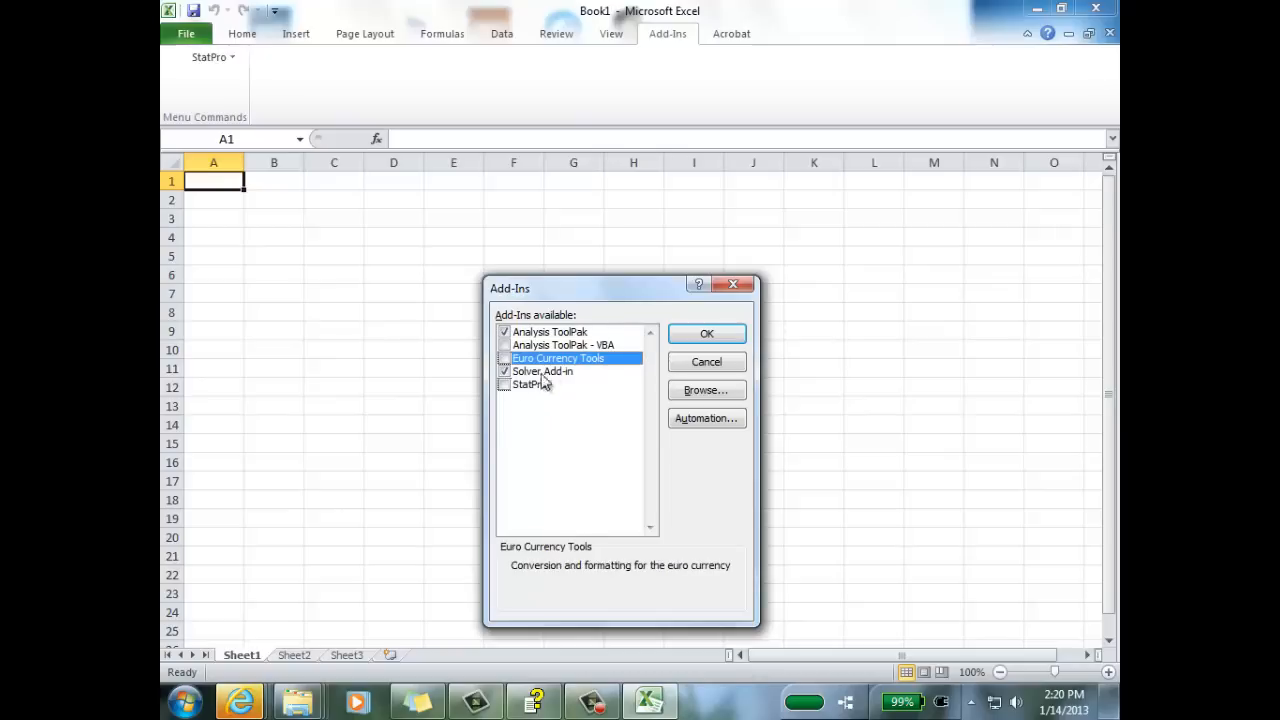
mouse_move(530, 392)
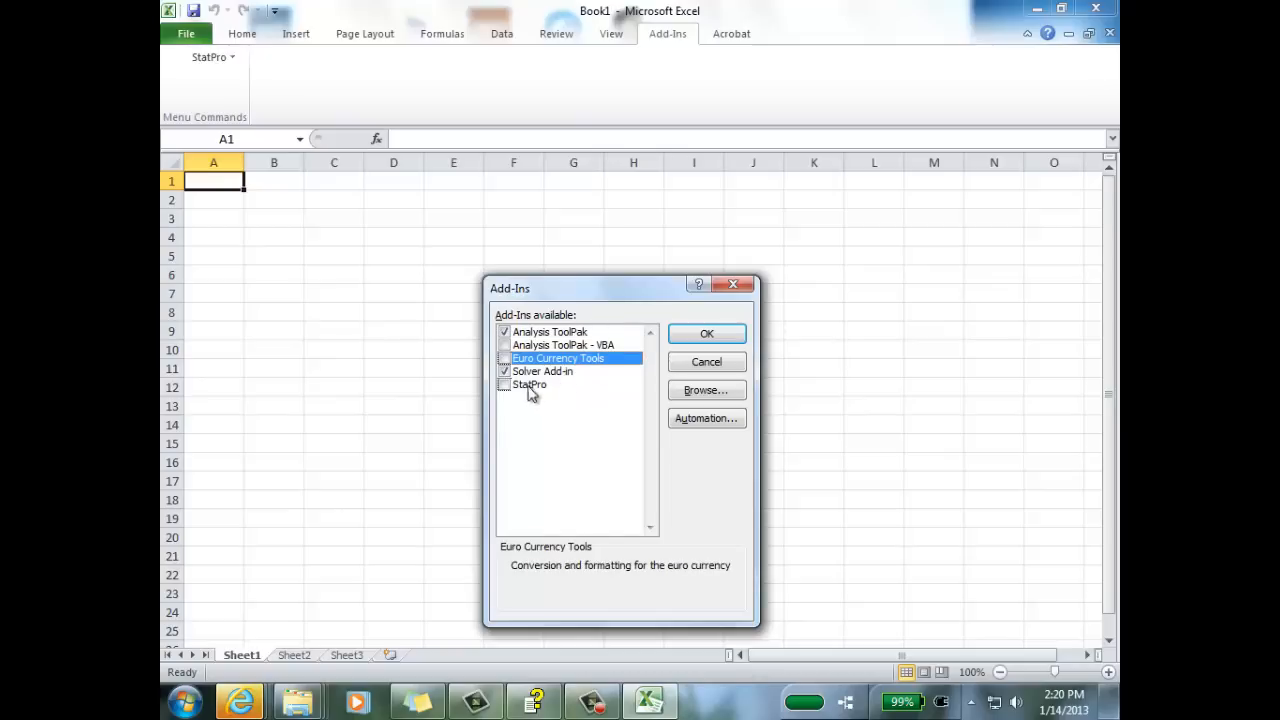
click(504, 384)
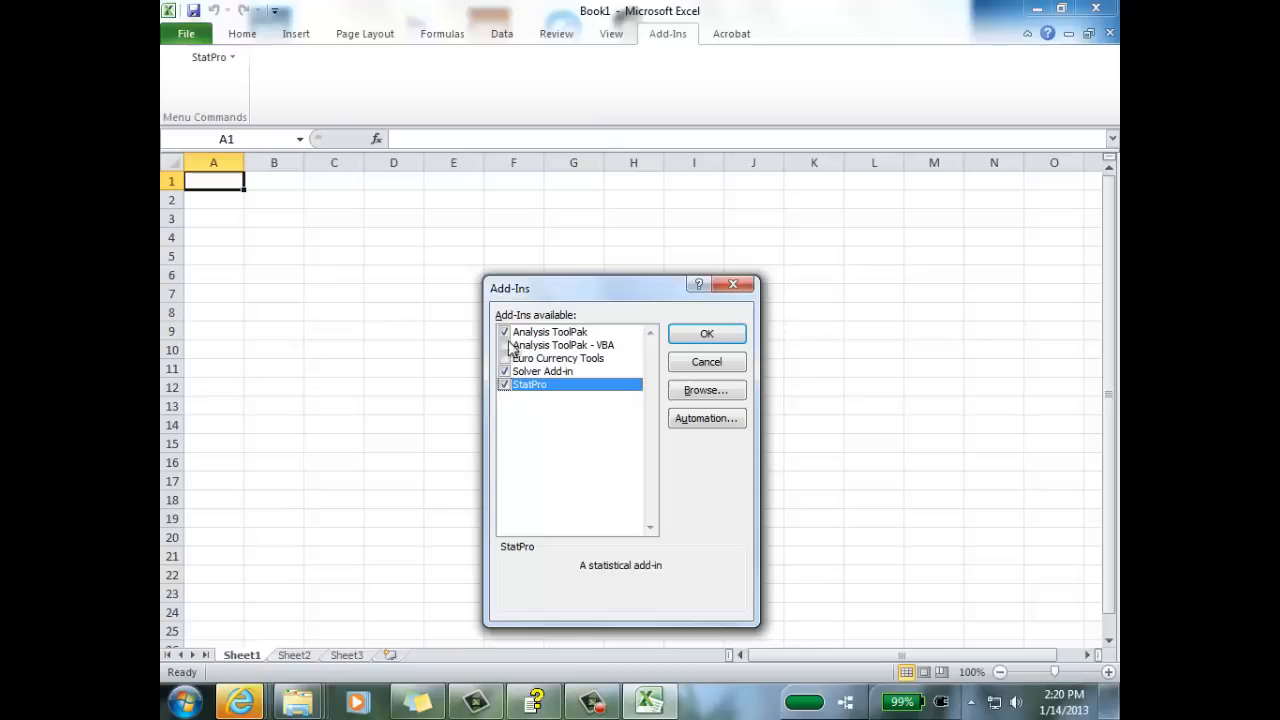
click(706, 332)
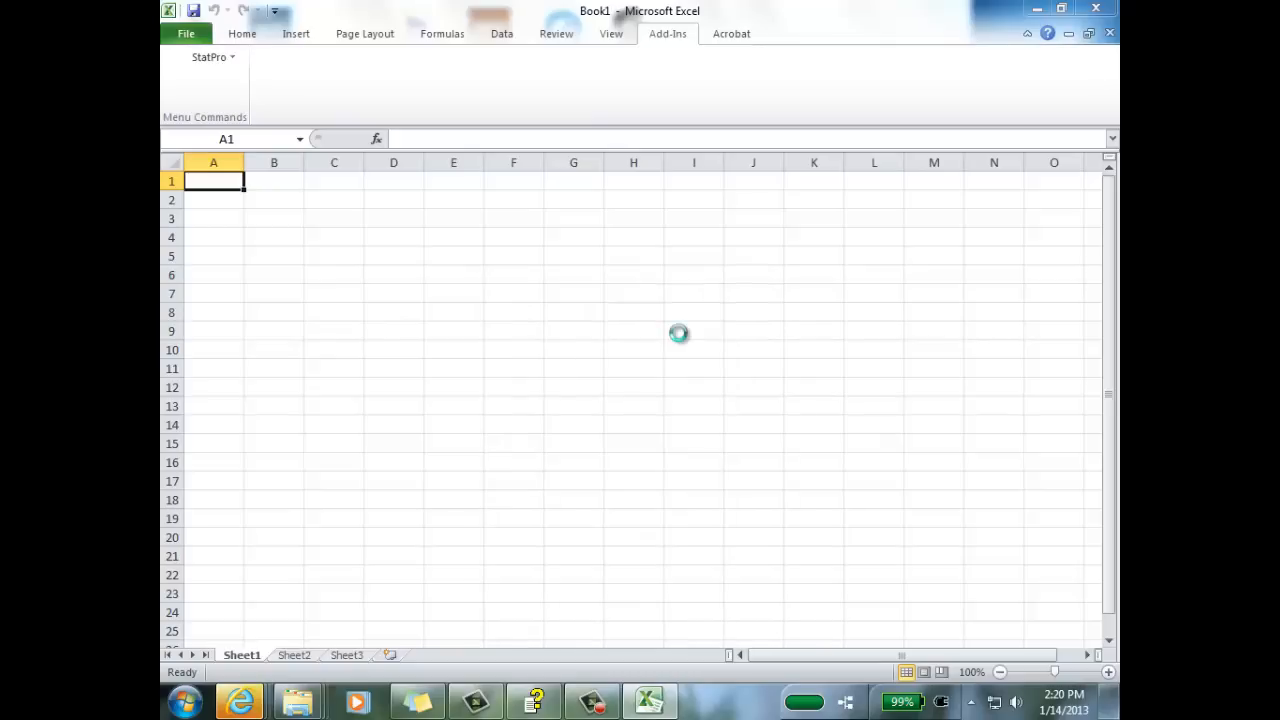
mouse_move(244, 418)
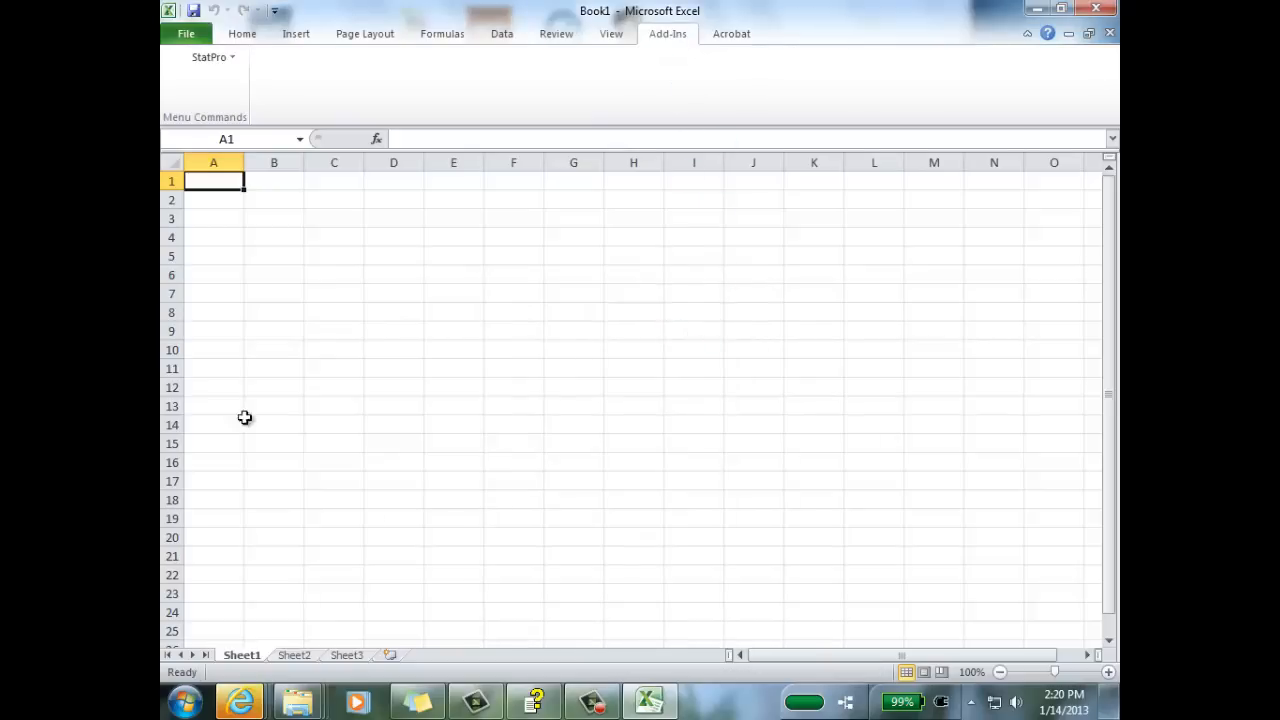
click(208, 56)
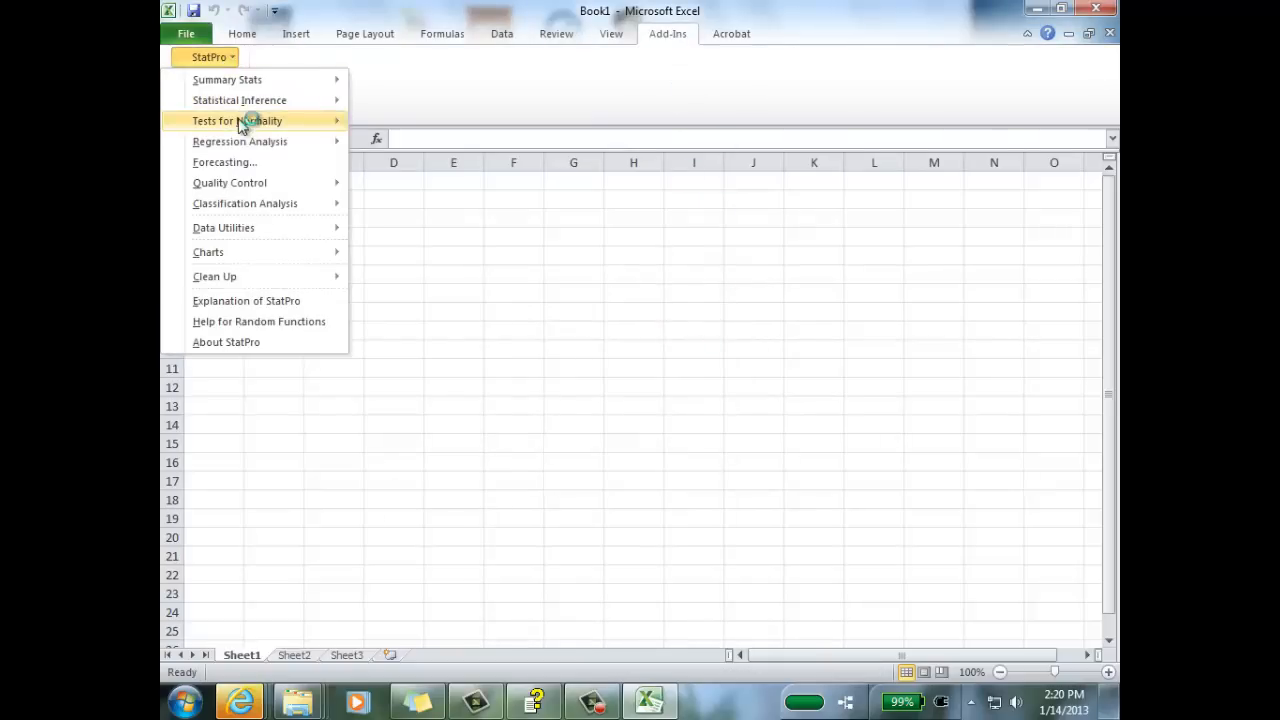